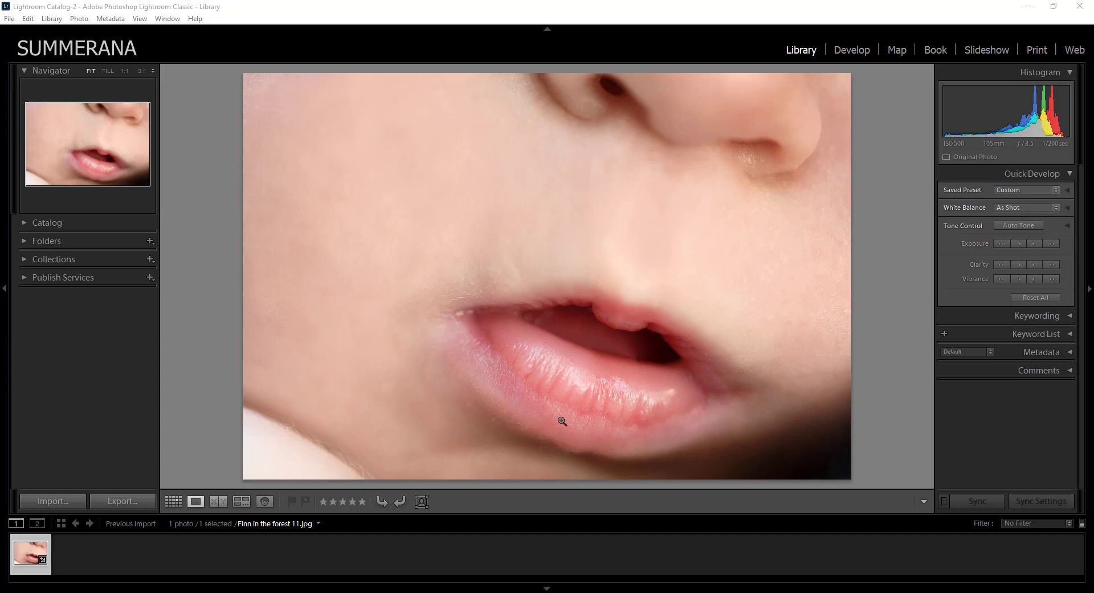
{"action": "mouse_move", "coordinate": [105, 270]}
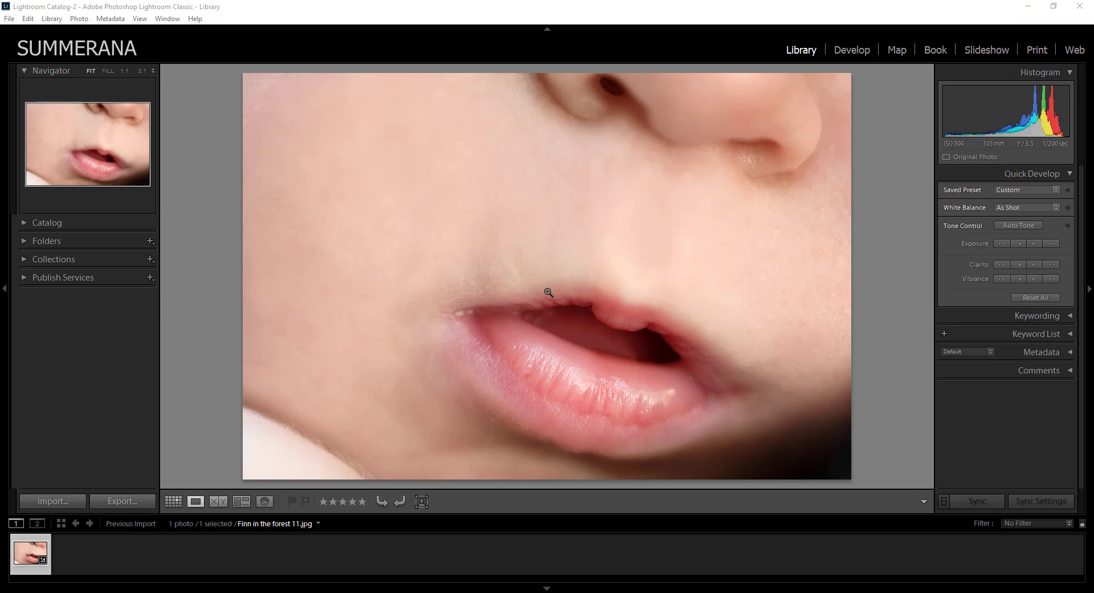
{"action": "mouse_move", "coordinate": [834, 85]}
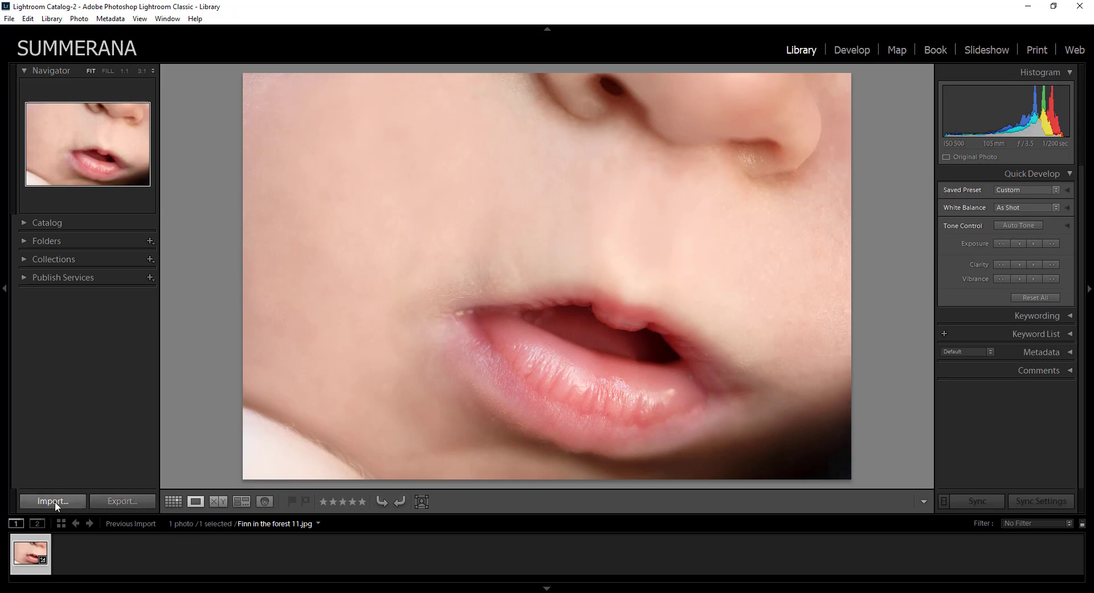
Open Import and expand the Source tree to Local Disk (C:) > Users > ADMIN
{"action": "left_click", "coordinate": [53, 502]}
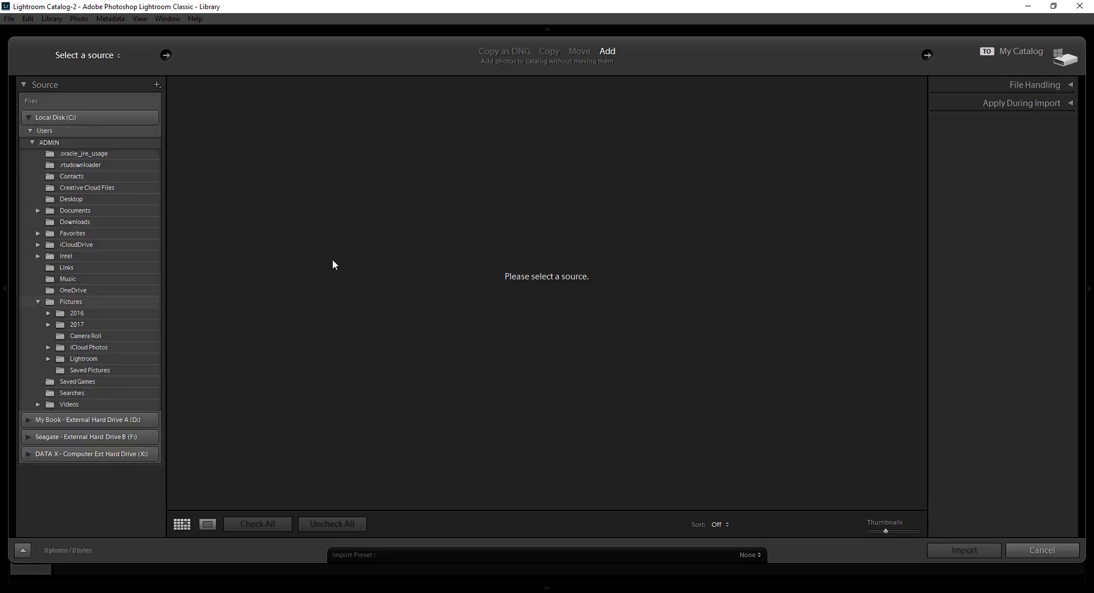
{"action": "left_click", "coordinate": [31, 142]}
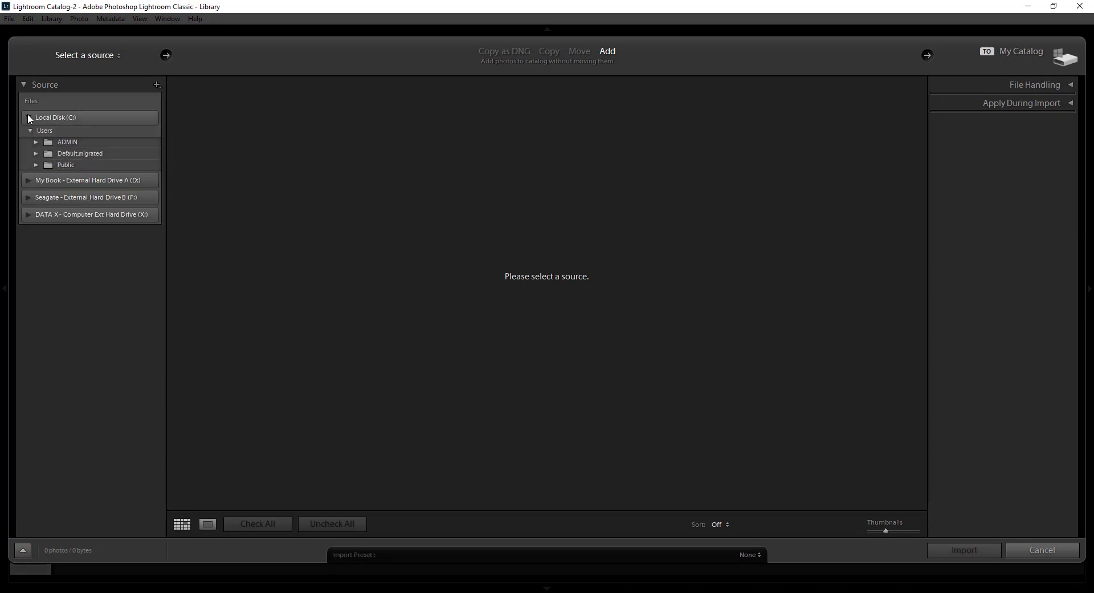
{"action": "left_click", "coordinate": [28, 117]}
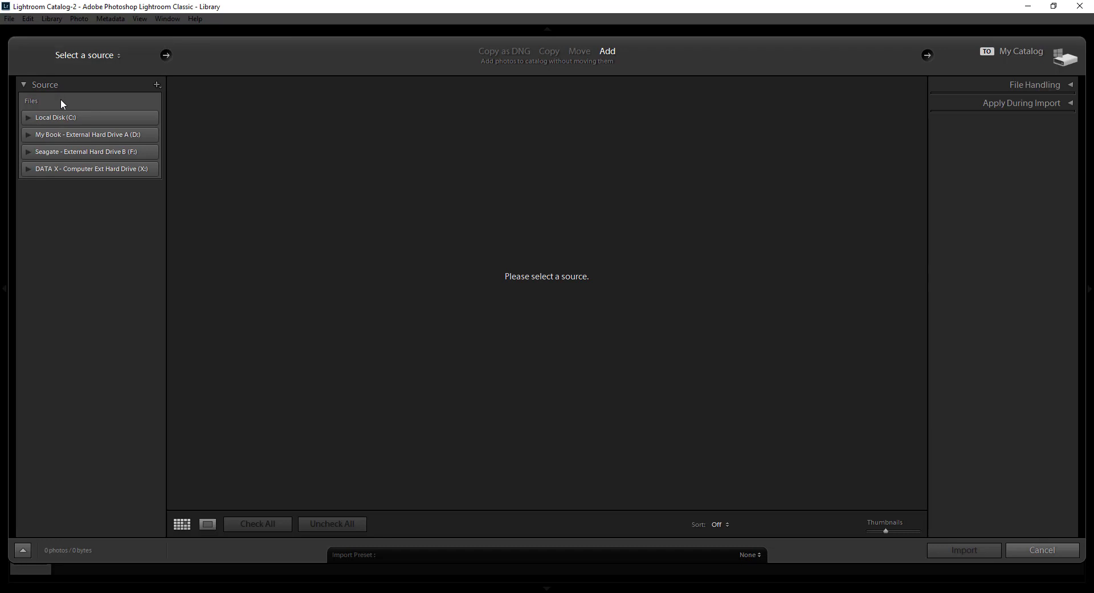
{"action": "mouse_move", "coordinate": [111, 97]}
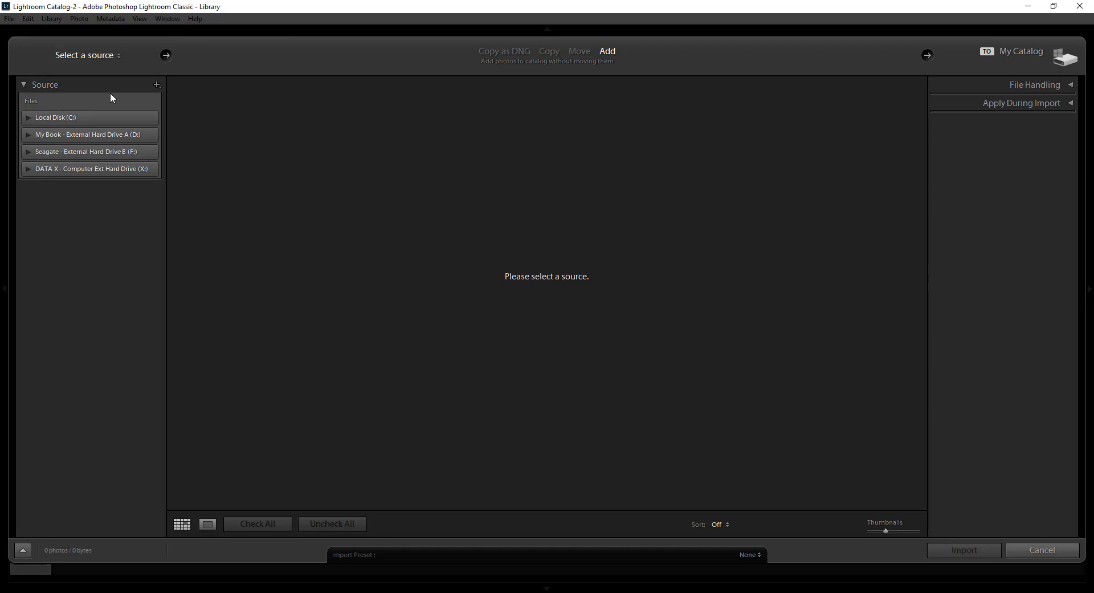
{"action": "mouse_move", "coordinate": [59, 96]}
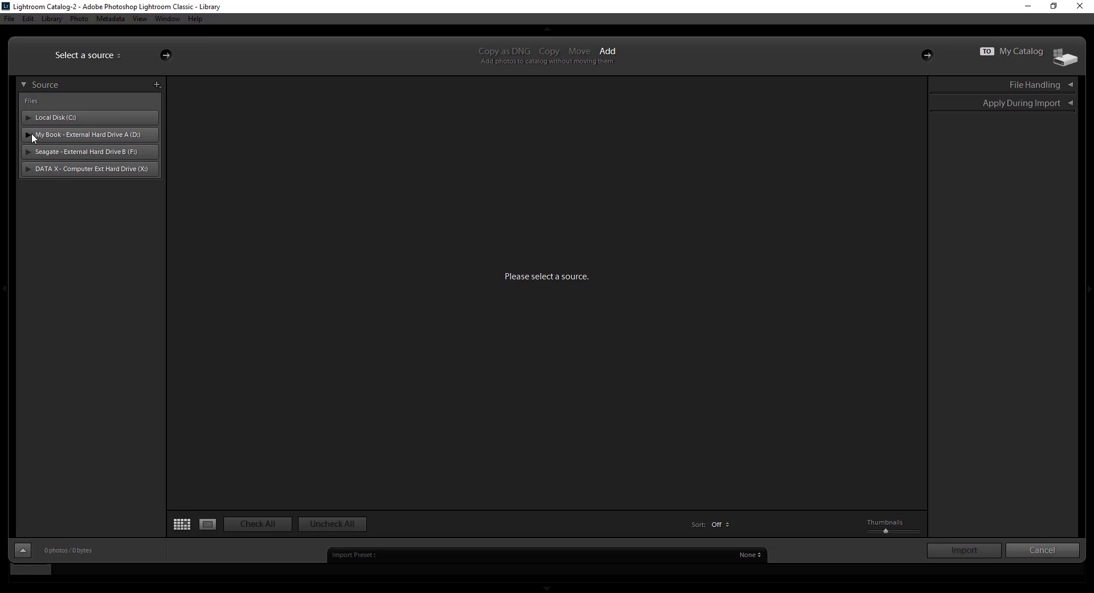
{"action": "mouse_move", "coordinate": [95, 127]}
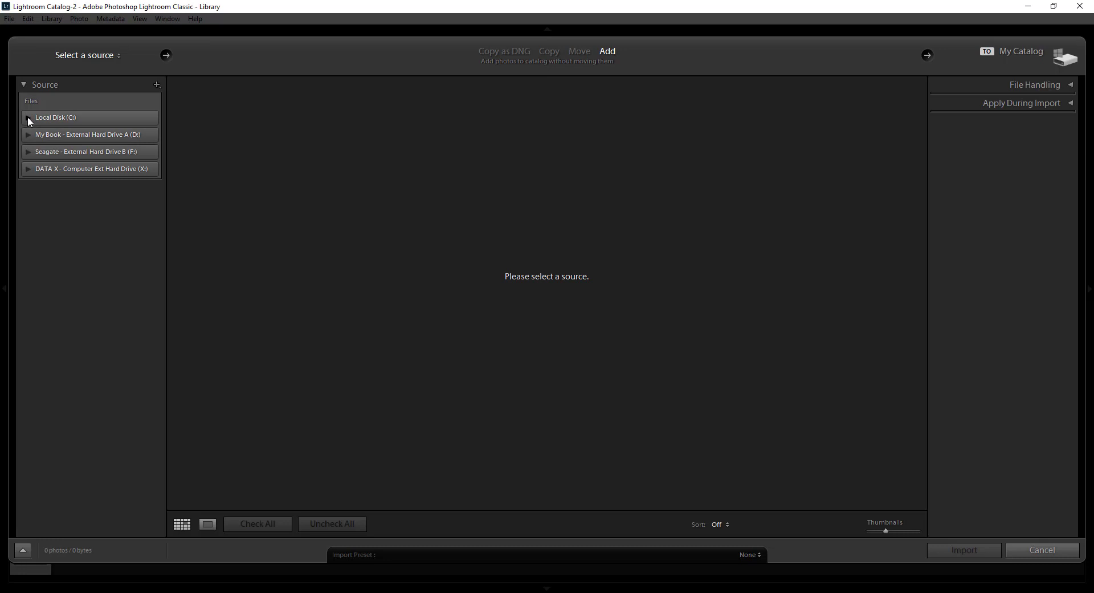
{"action": "left_click", "coordinate": [29, 117]}
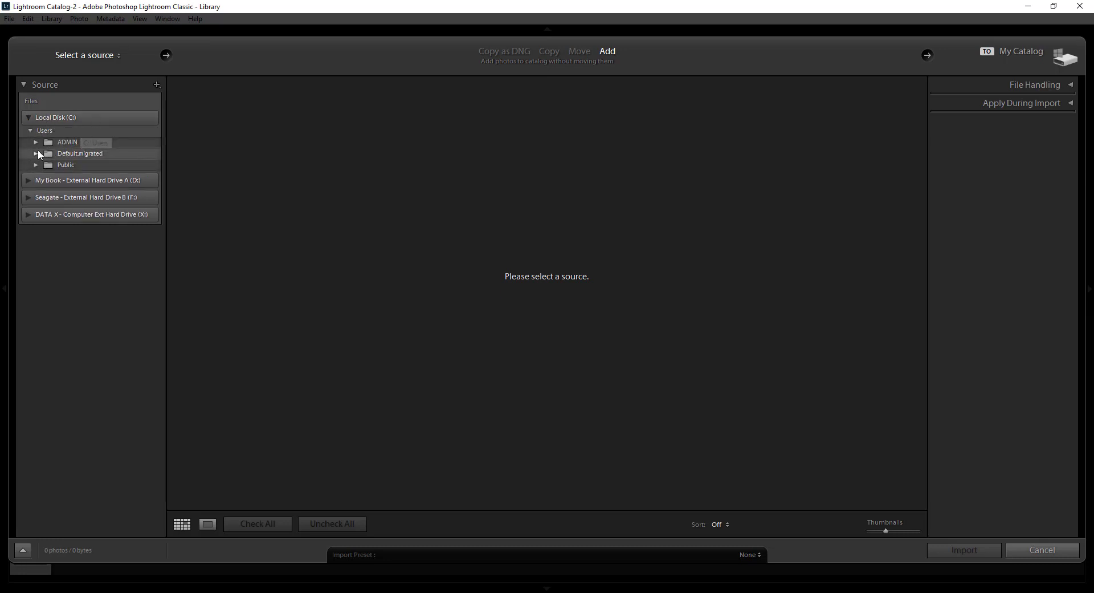
{"action": "left_click", "coordinate": [35, 142]}
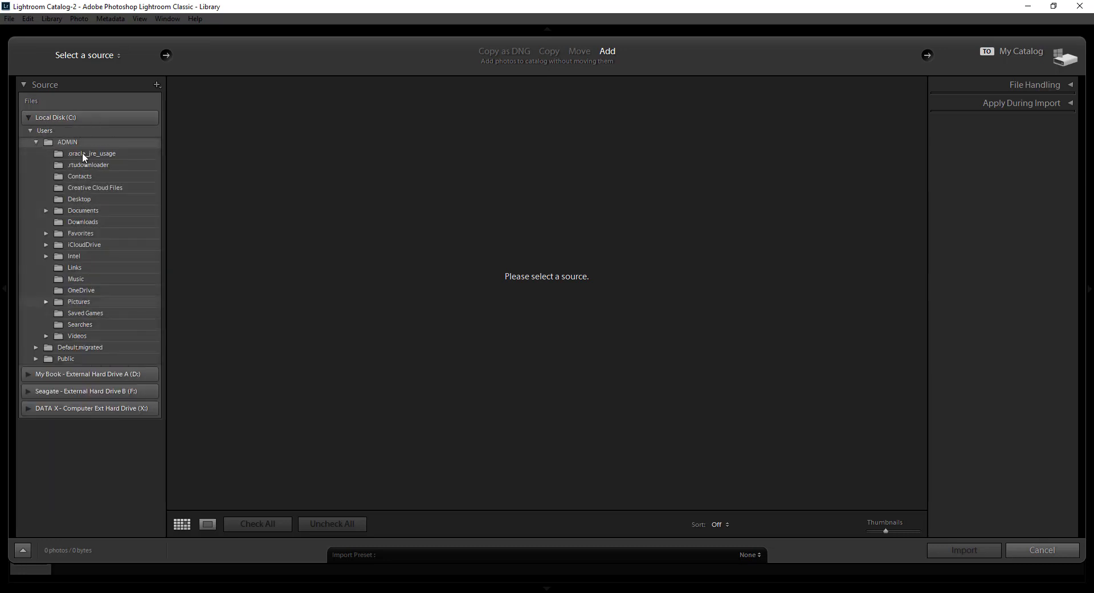
Import only Finn in the forest 11-2.jpg from the Desktop, leaving Finn in the forest 11.jpg out
{"action": "left_click", "coordinate": [79, 198]}
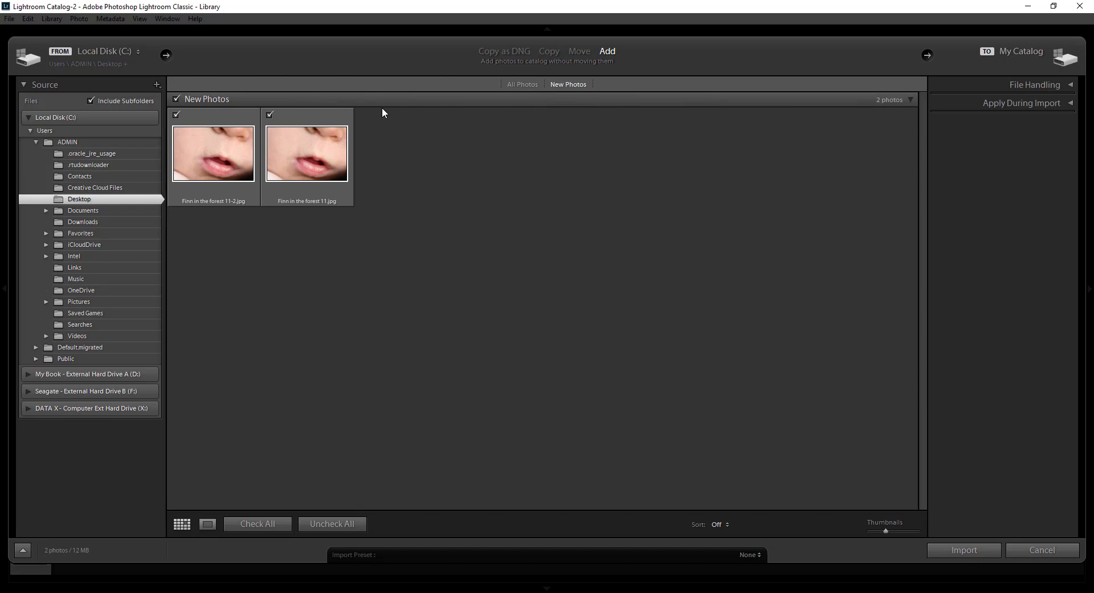
{"action": "mouse_move", "coordinate": [522, 84]}
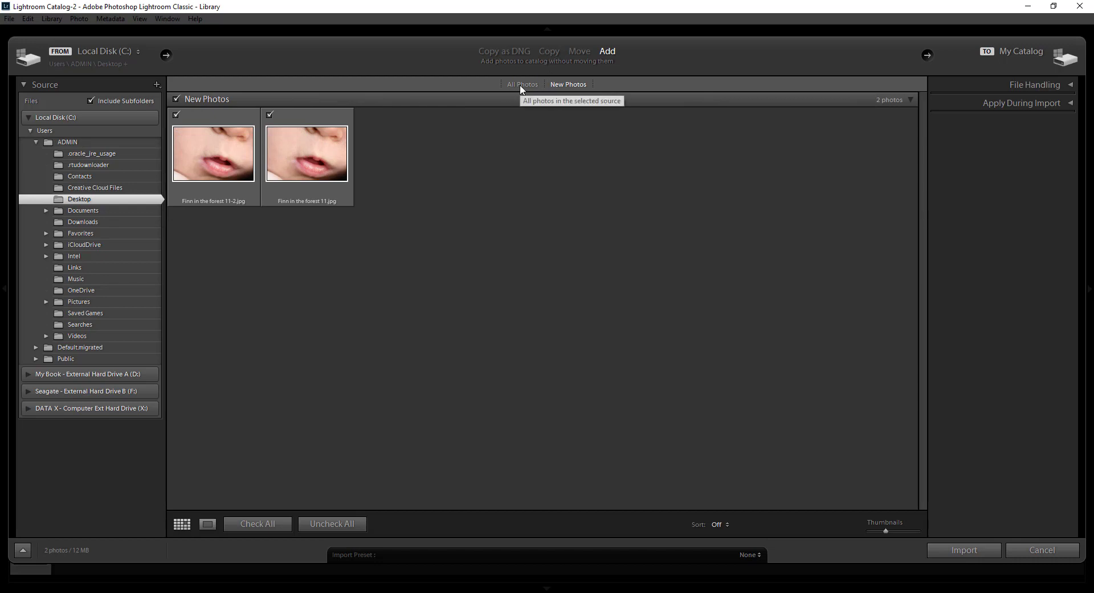
{"action": "mouse_move", "coordinate": [523, 83]}
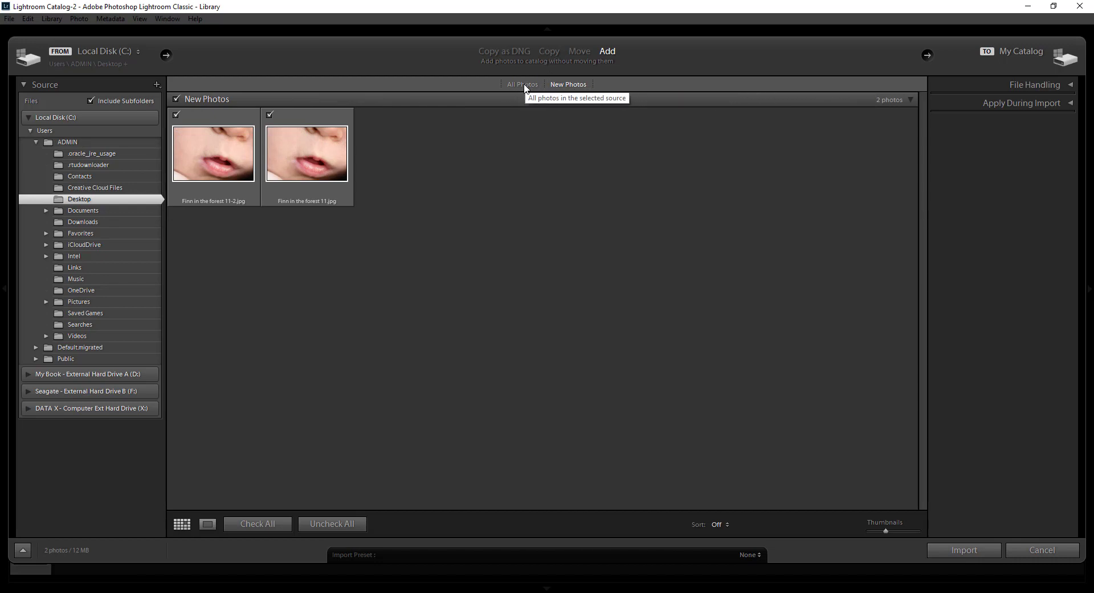
{"action": "mouse_move", "coordinate": [391, 170]}
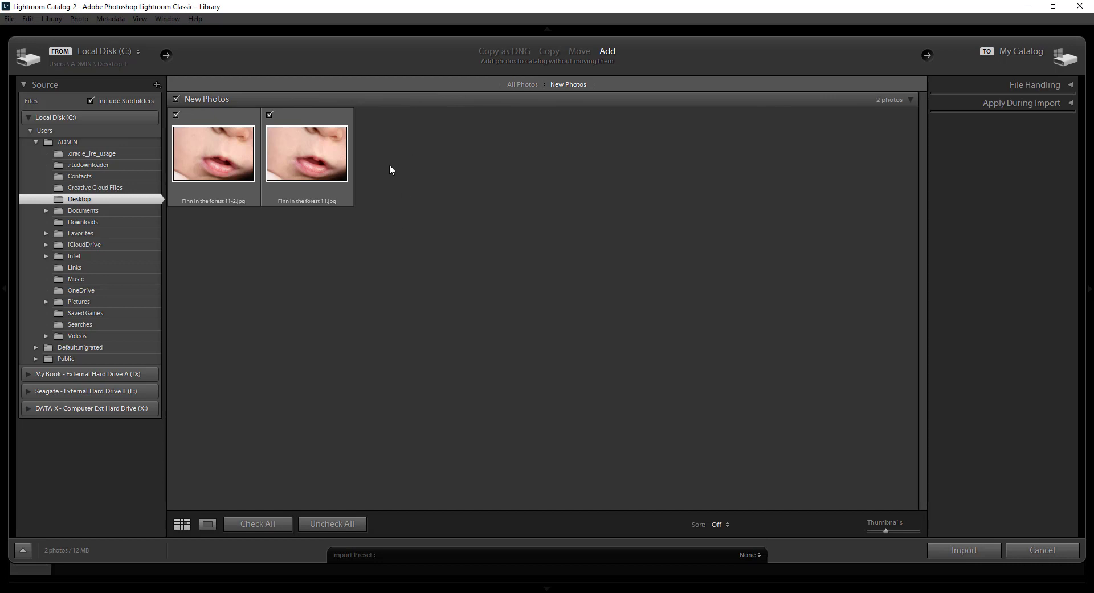
{"action": "mouse_move", "coordinate": [473, 224]}
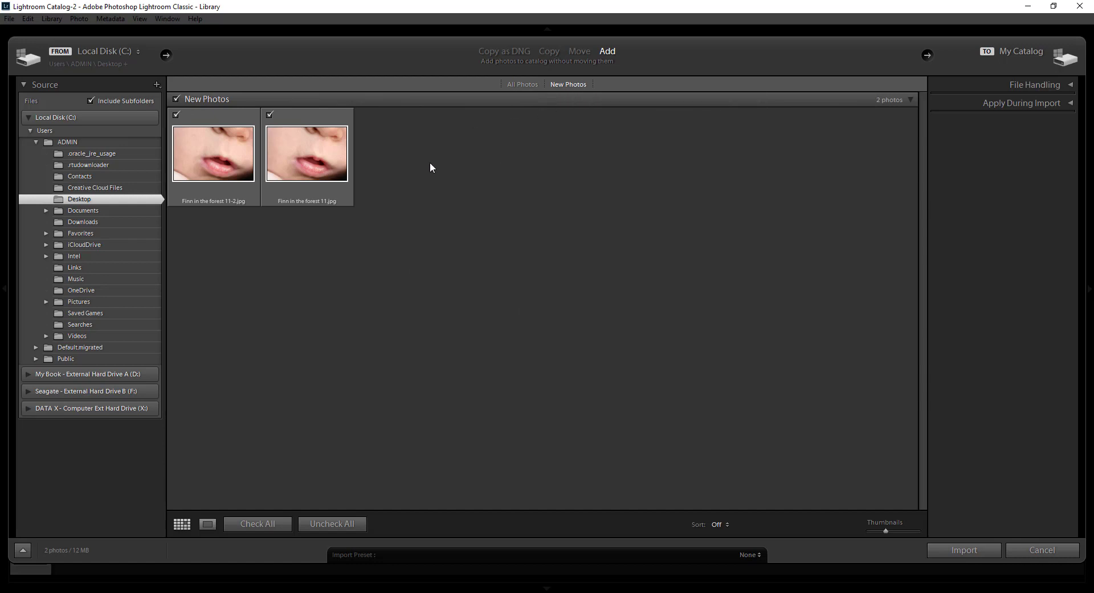
{"action": "mouse_move", "coordinate": [415, 186]}
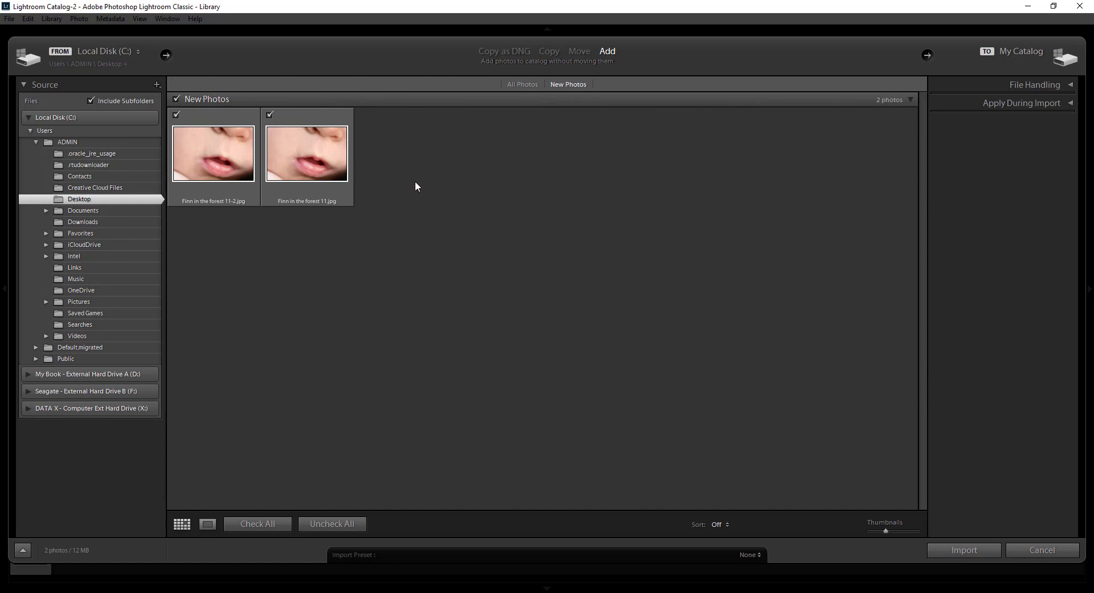
{"action": "mouse_move", "coordinate": [419, 187]}
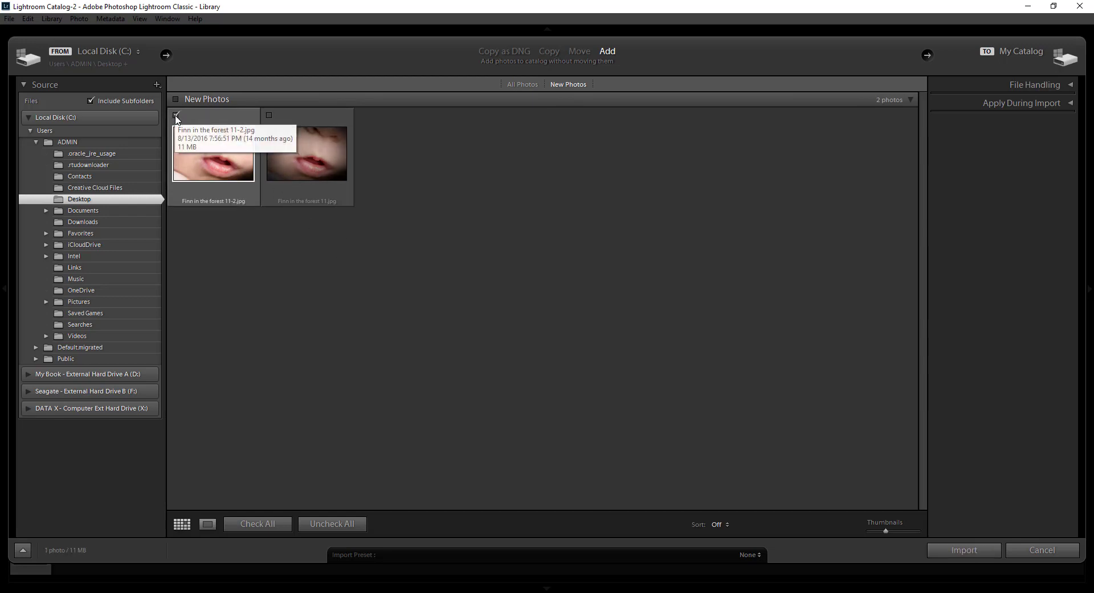
{"action": "left_click", "coordinate": [177, 115]}
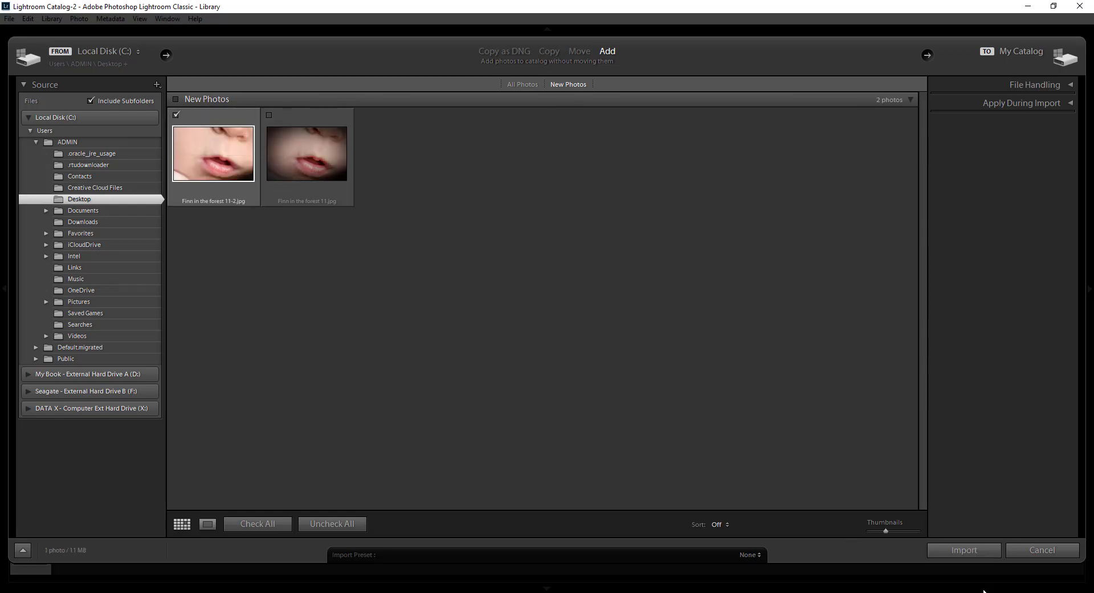
{"action": "left_click", "coordinate": [963, 549]}
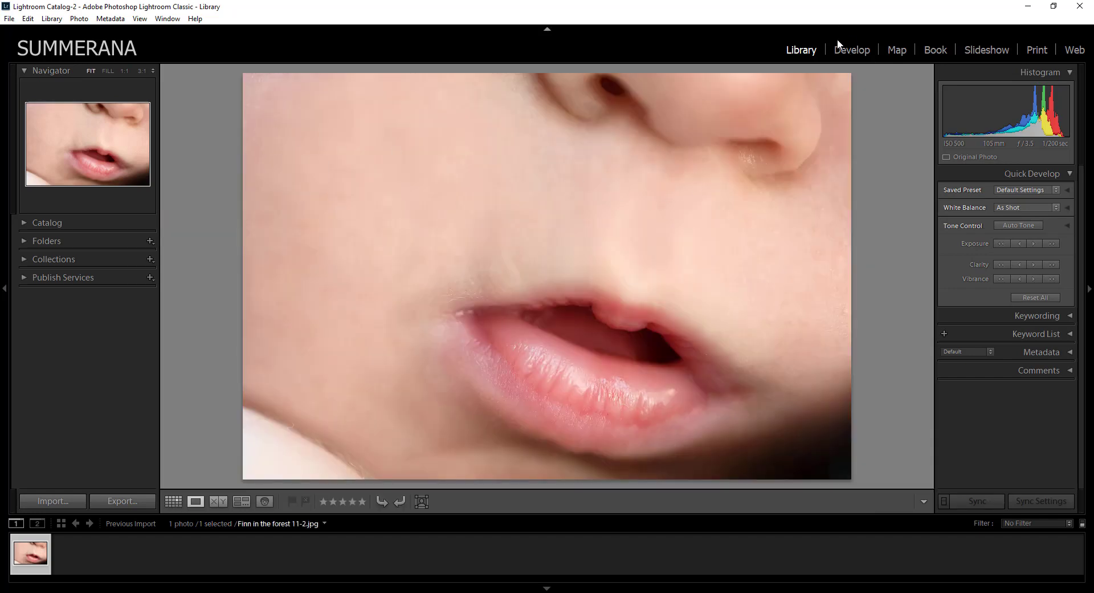
Switch Finn in the forest 11-2.jpg into the Develop module
{"action": "left_click", "coordinate": [851, 50]}
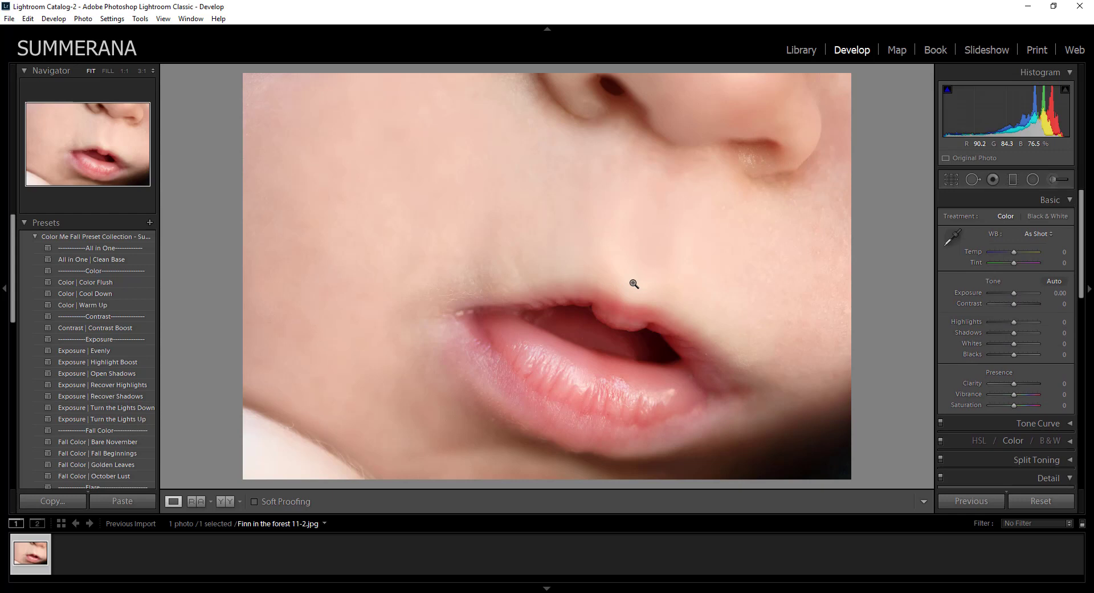
{"action": "mouse_move", "coordinate": [846, 185]}
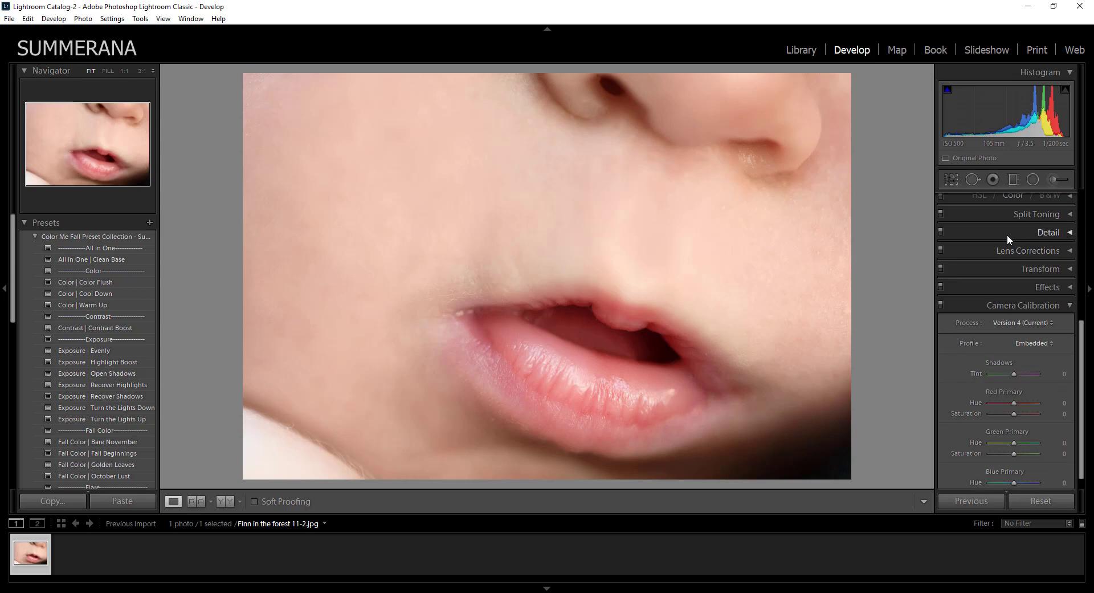
Try sharpening amounts of 38, 150 and 32, settle on 20, then return to Library
{"action": "left_click", "coordinate": [1048, 232]}
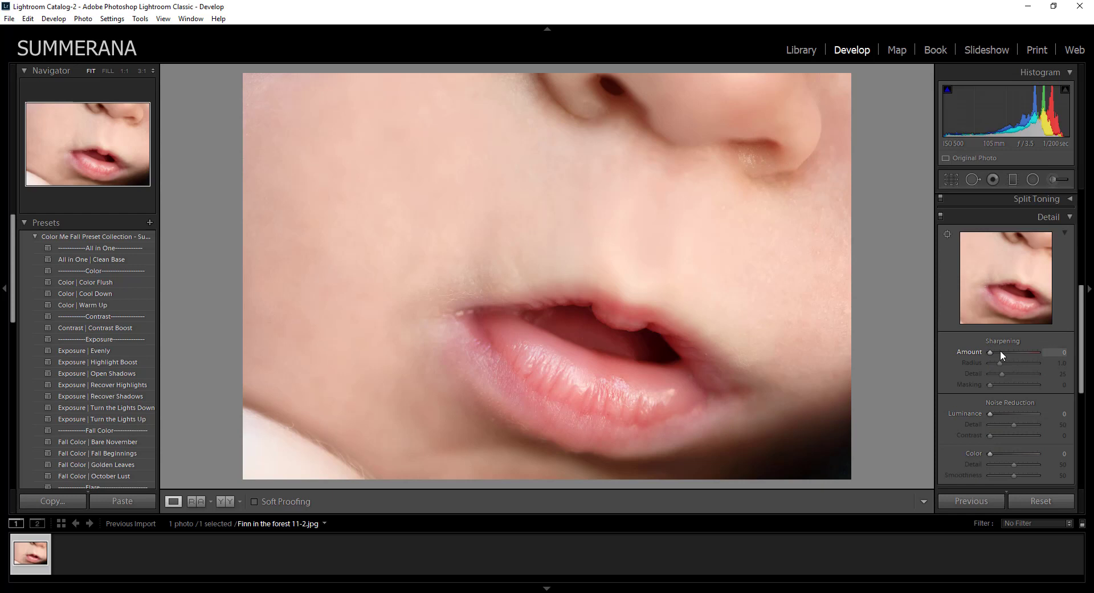
{"action": "left_click_drag", "start_coordinate": [1018, 352], "coordinate": [997, 351]}
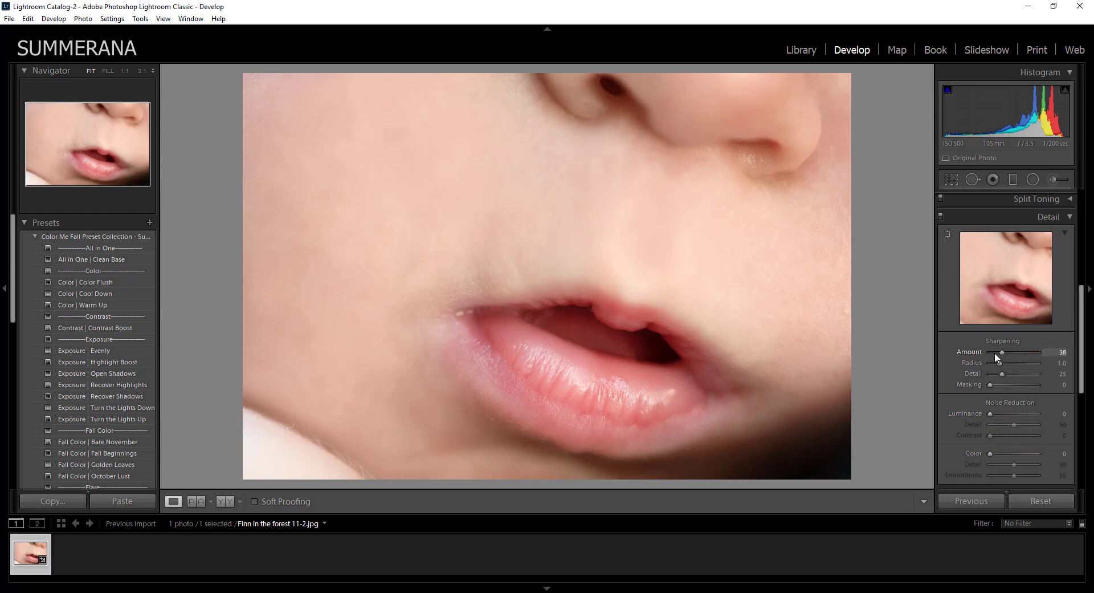
{"action": "left_click_drag", "start_coordinate": [998, 351], "coordinate": [1039, 352]}
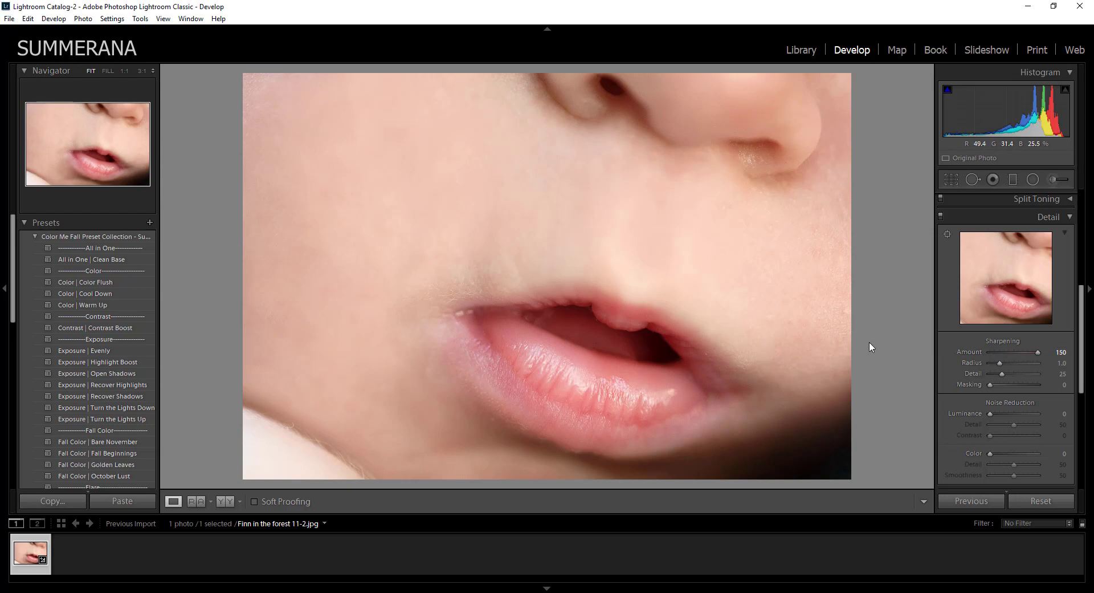
{"action": "left_click_drag", "start_coordinate": [1054, 352], "coordinate": [999, 351]}
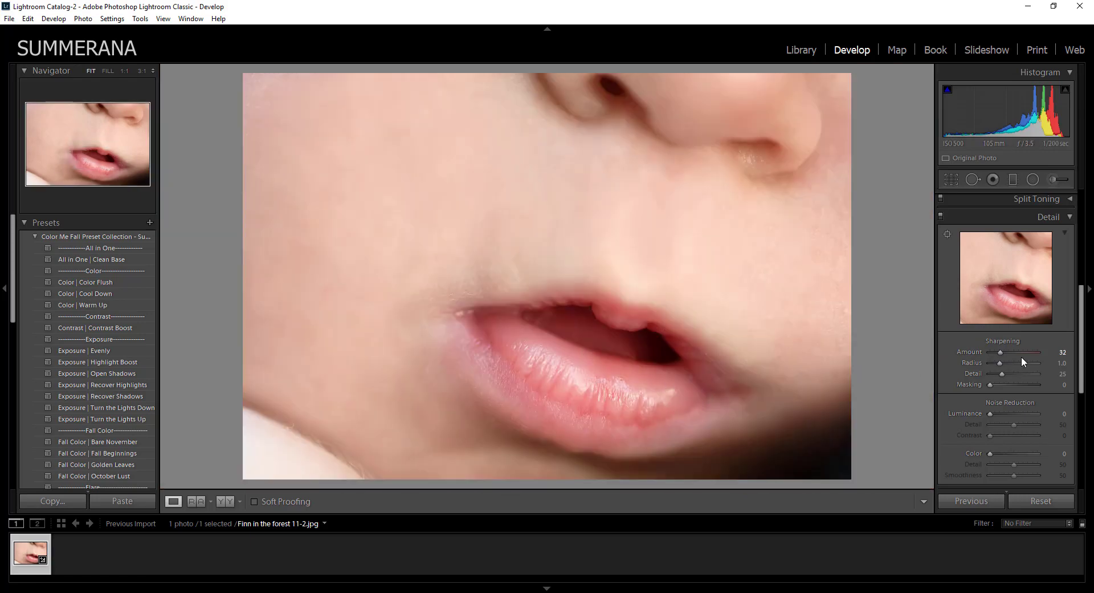
{"action": "left_click_drag", "start_coordinate": [1018, 353], "coordinate": [997, 354]}
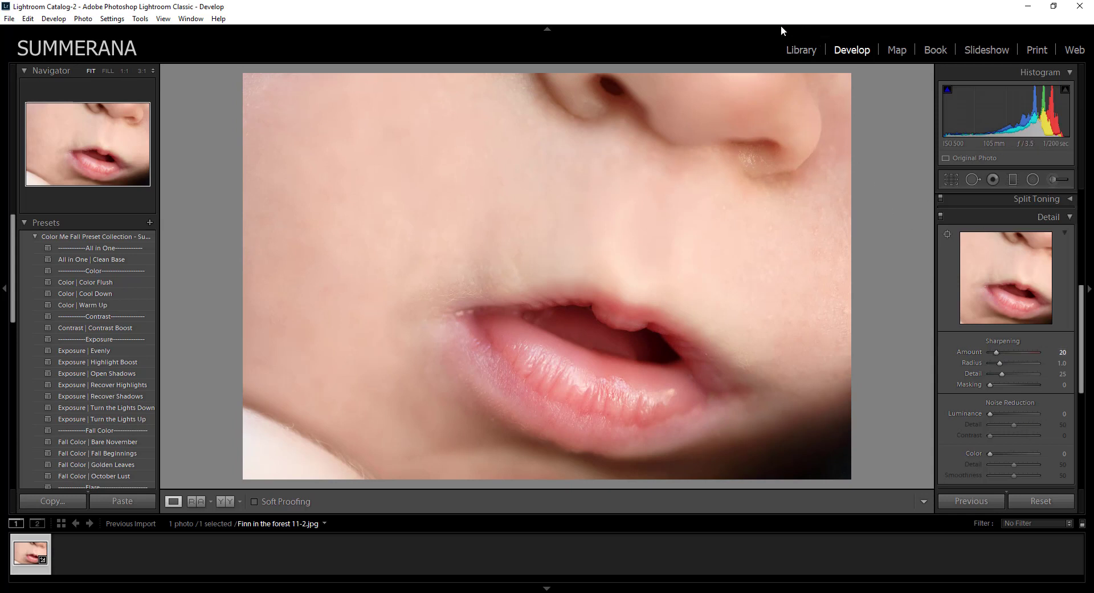
{"action": "left_click", "coordinate": [801, 49]}
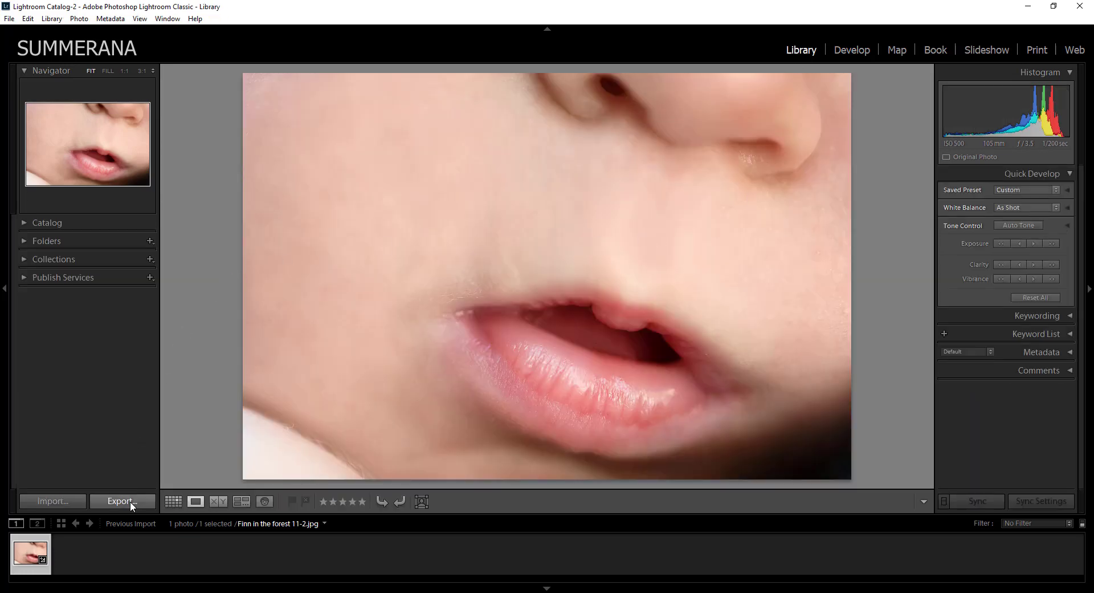
Open Export, collapse File Naming and Video, and keep JPEG as the image format
{"action": "left_click", "coordinate": [122, 500]}
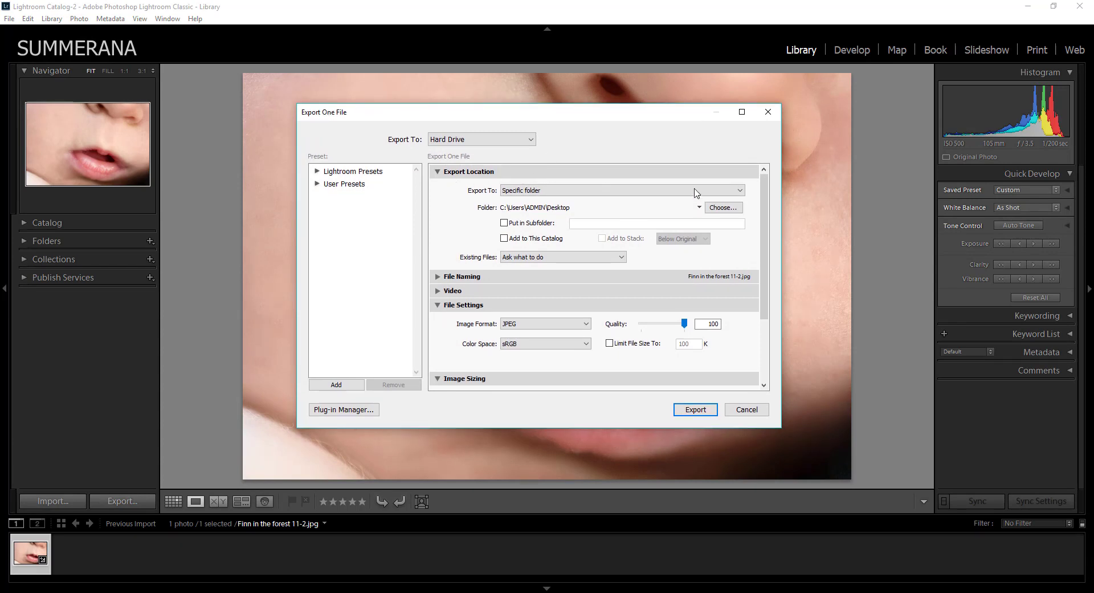
{"action": "mouse_move", "coordinate": [764, 199]}
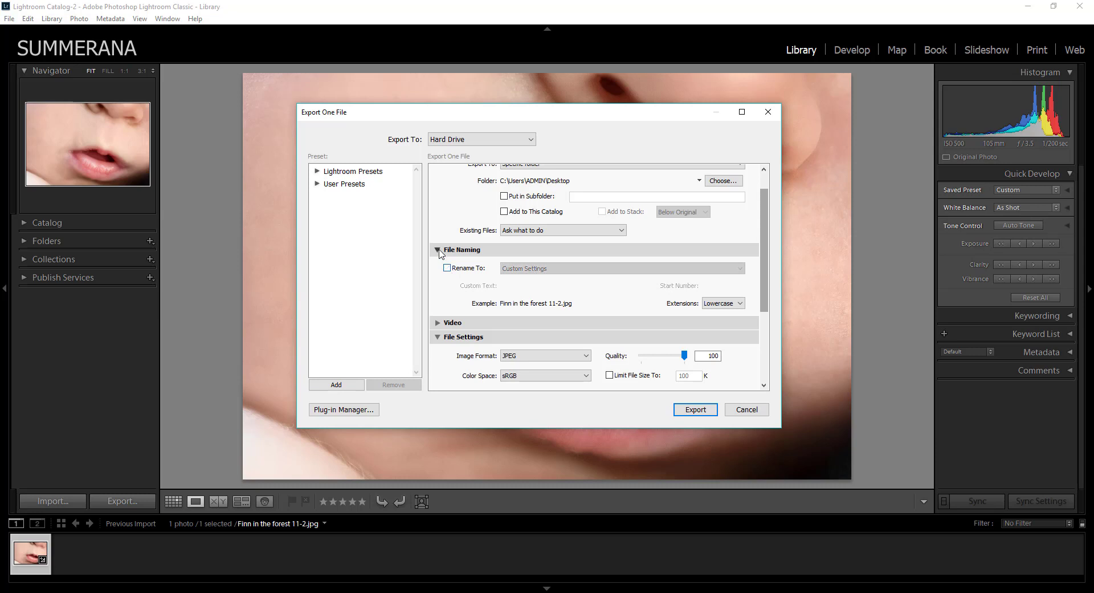
{"action": "left_click", "coordinate": [439, 249]}
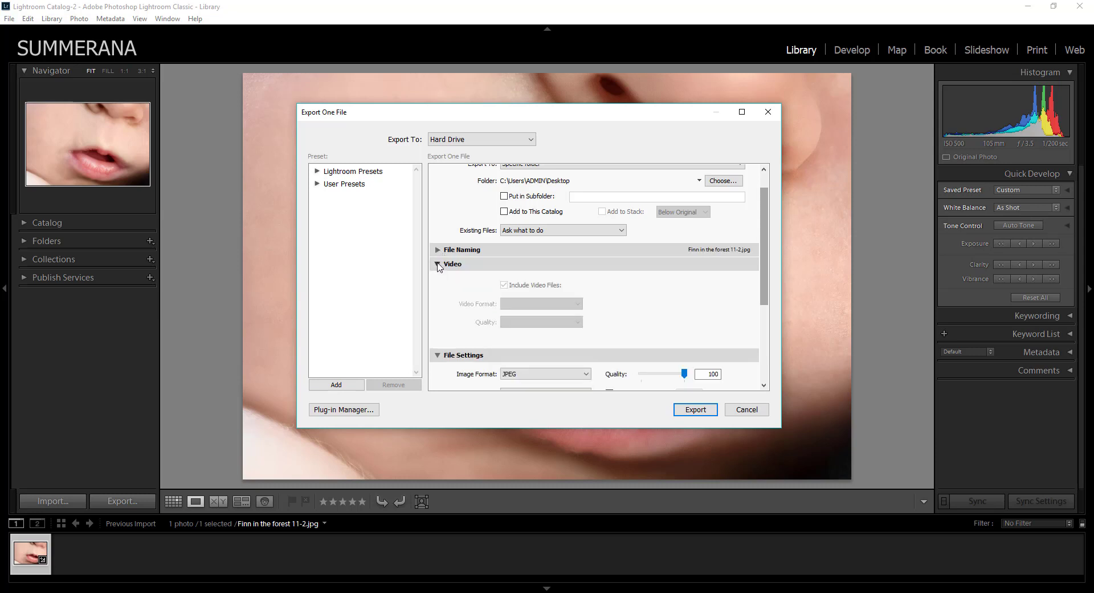
{"action": "left_click", "coordinate": [452, 263]}
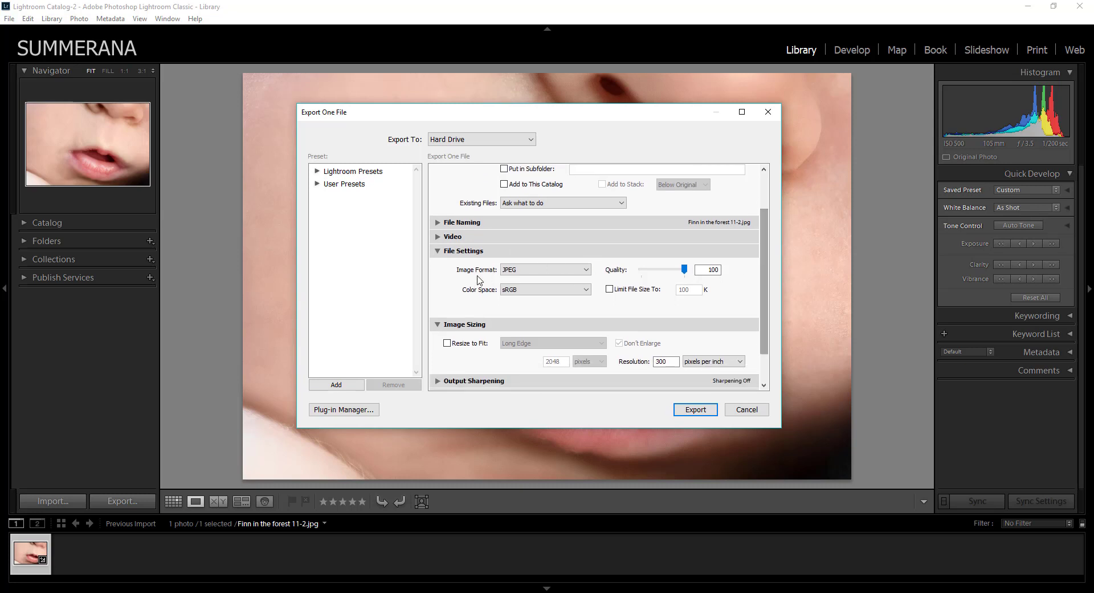
{"action": "left_click", "coordinate": [546, 269]}
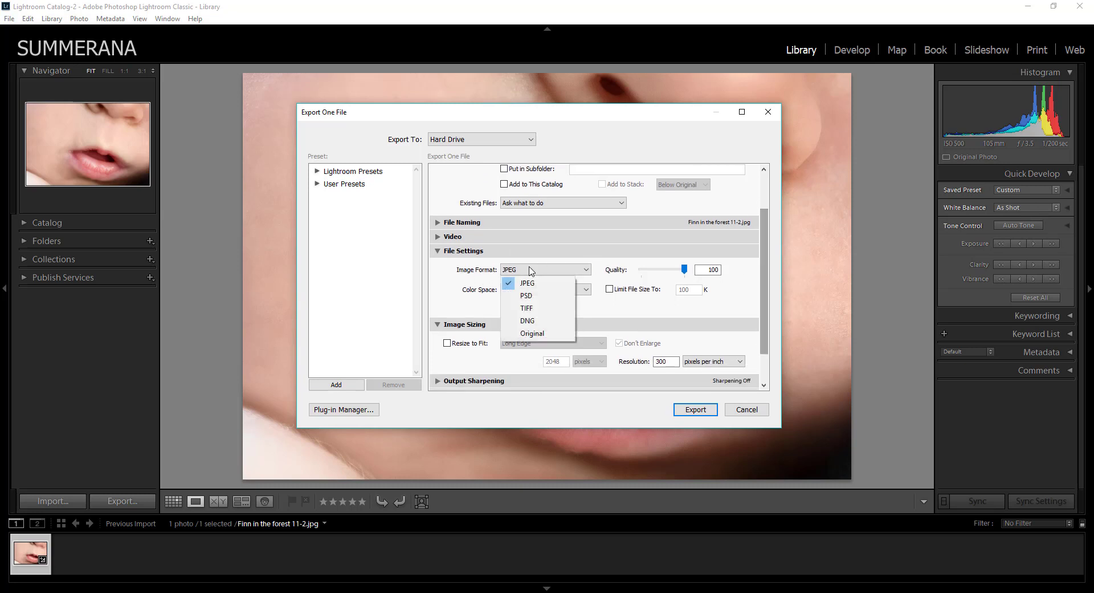
{"action": "mouse_move", "coordinate": [534, 308]}
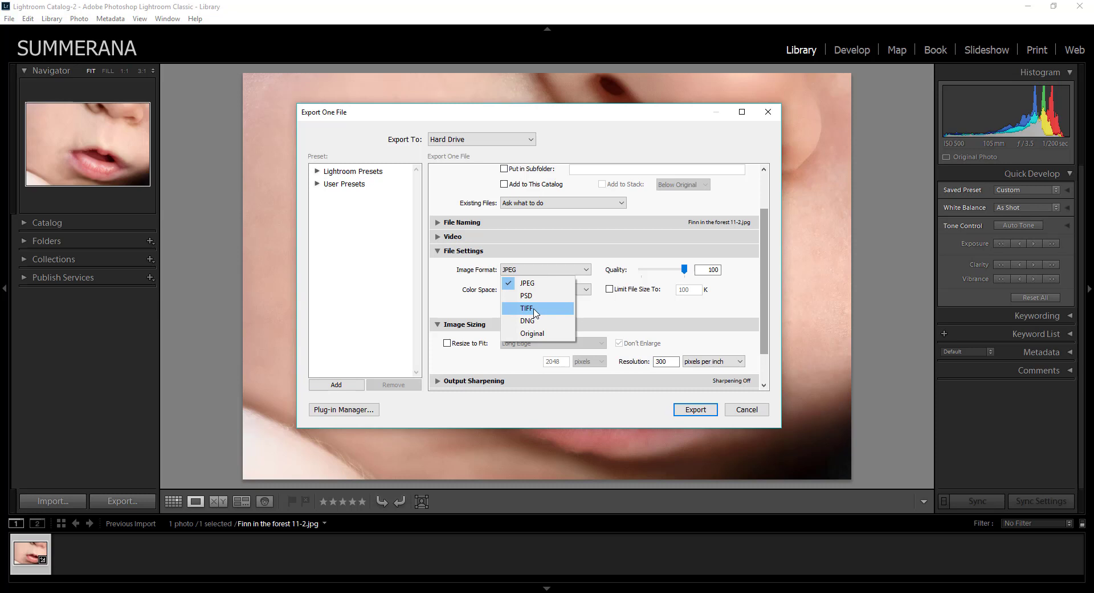
{"action": "mouse_move", "coordinate": [532, 284]}
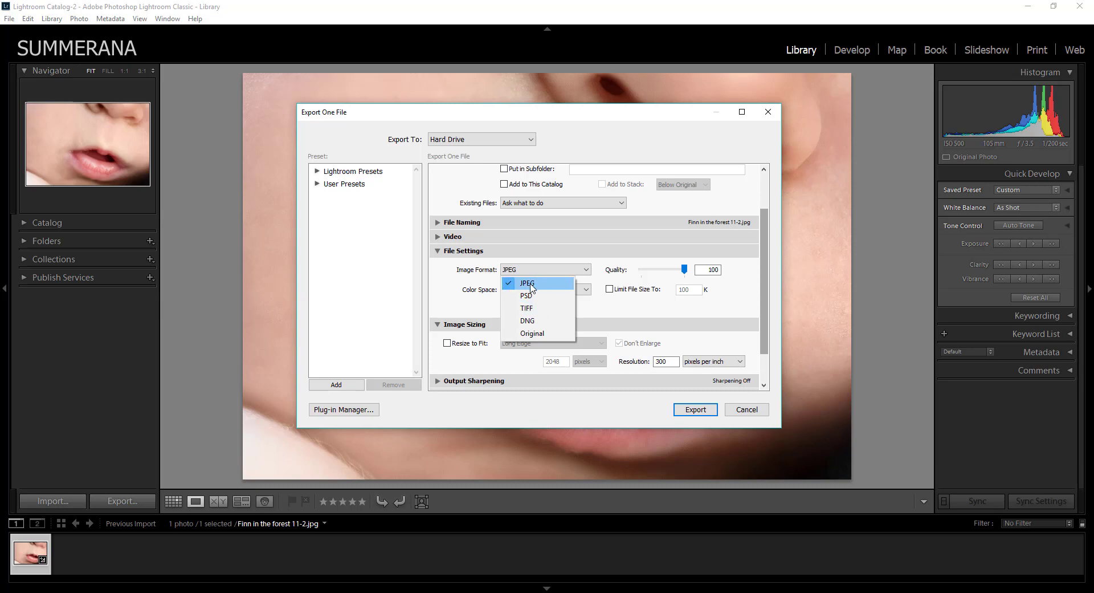
{"action": "left_click", "coordinate": [528, 283]}
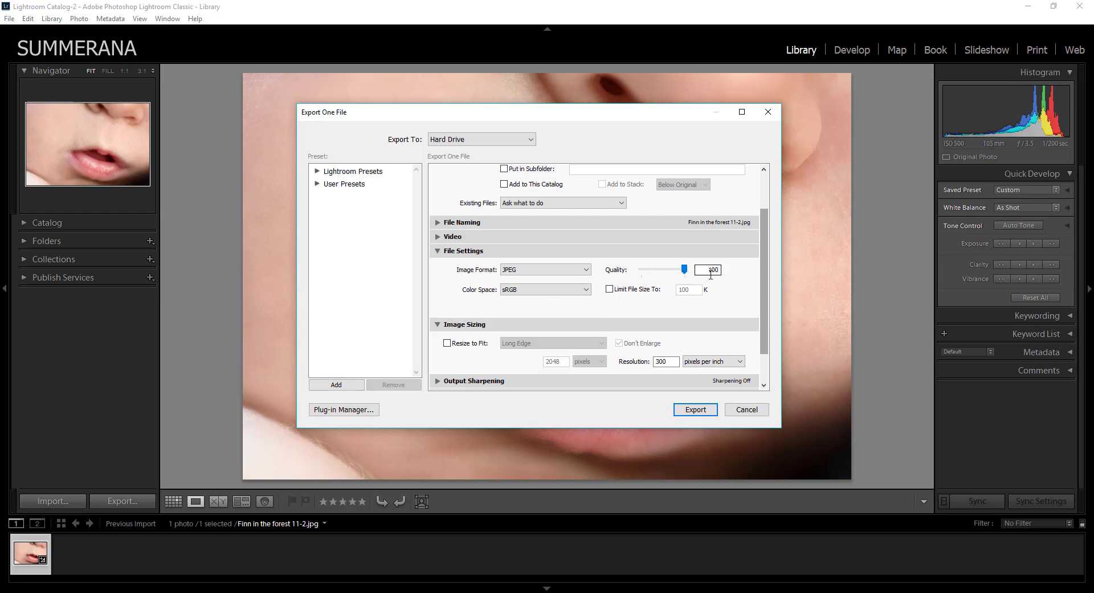
{"action": "mouse_move", "coordinate": [691, 277]}
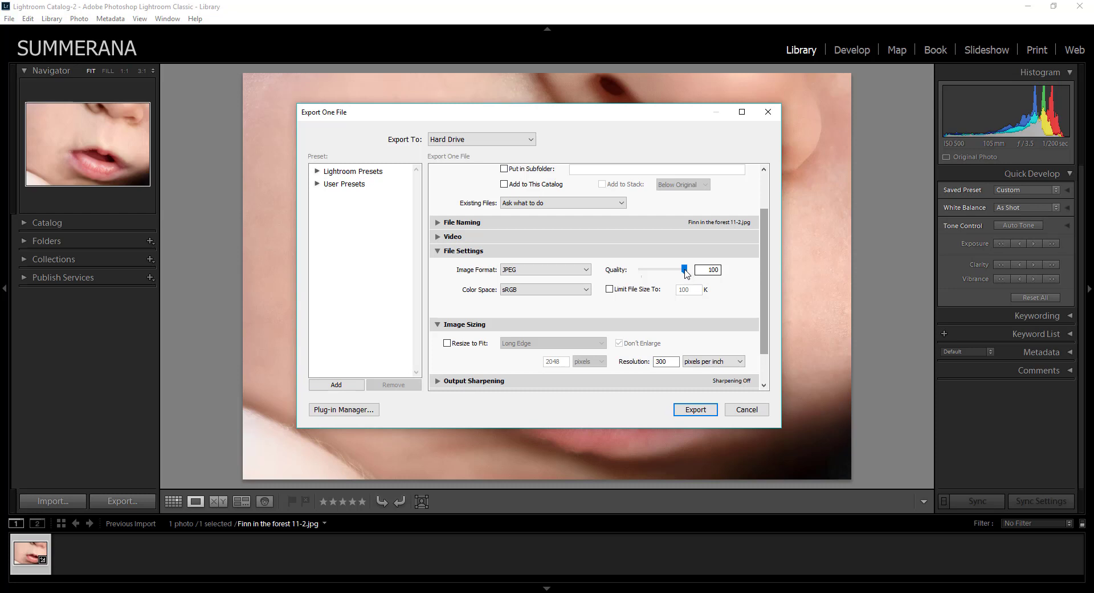
Set JPEG quality to 100 after testing lower values, keeping sRGB color space
{"action": "left_click_drag", "start_coordinate": [683, 269], "coordinate": [661, 270]}
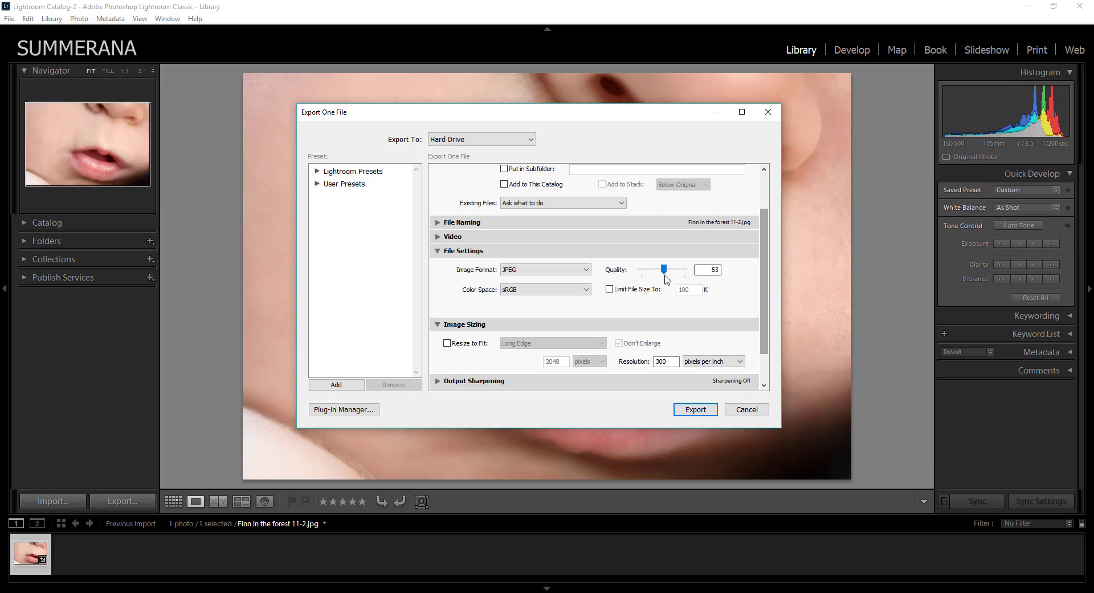
{"action": "left_click_drag", "start_coordinate": [663, 269], "coordinate": [674, 270]}
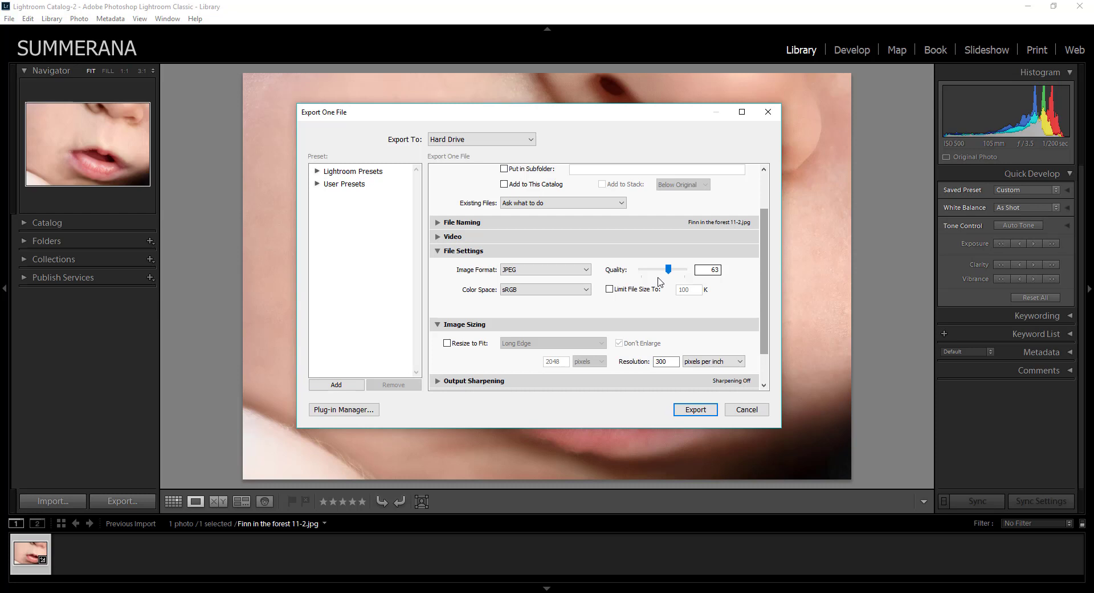
{"action": "left_click_drag", "start_coordinate": [672, 269], "coordinate": [653, 270]}
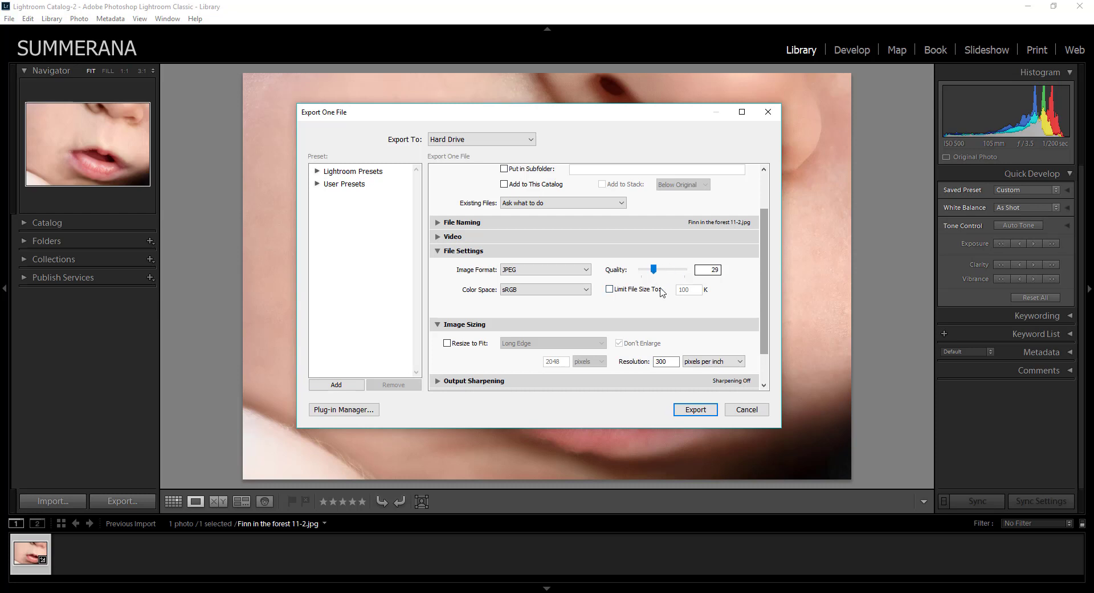
{"action": "left_click_drag", "start_coordinate": [652, 269], "coordinate": [684, 269]}
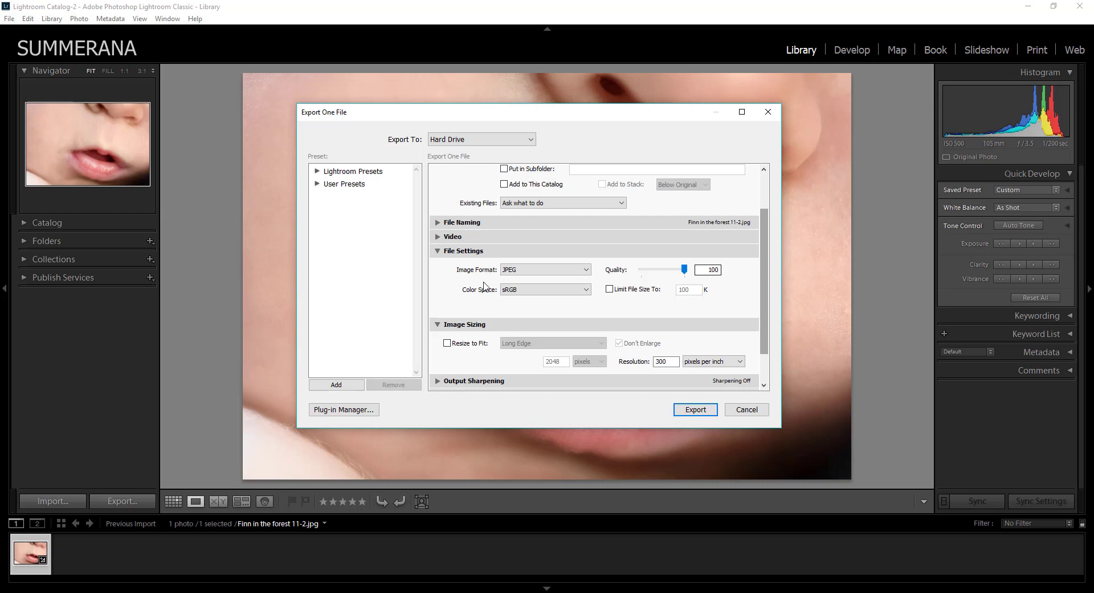
{"action": "left_click", "coordinate": [544, 289]}
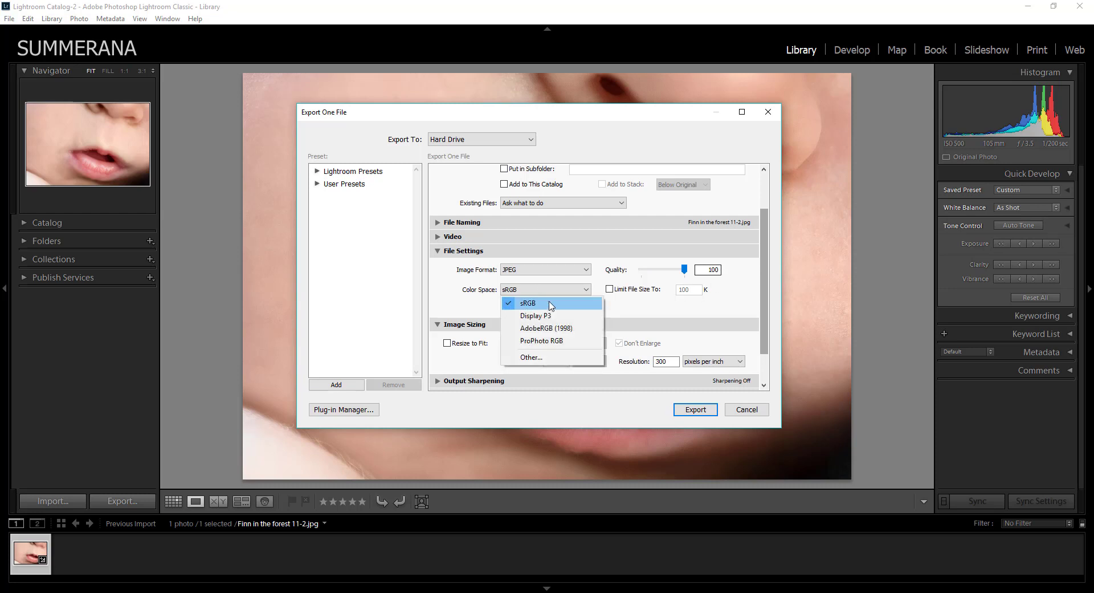
{"action": "left_click", "coordinate": [528, 302]}
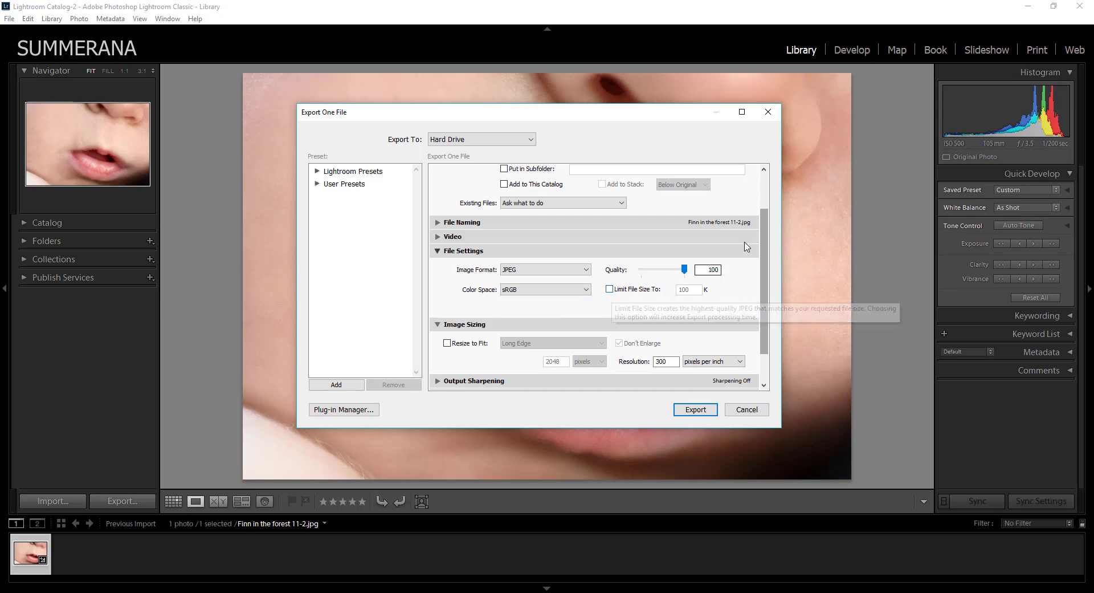
Scroll down to Image Sizing and set resolution to 300 pixels per inch
{"action": "scroll", "scroll_direction": "down", "scroll_amount": 3}
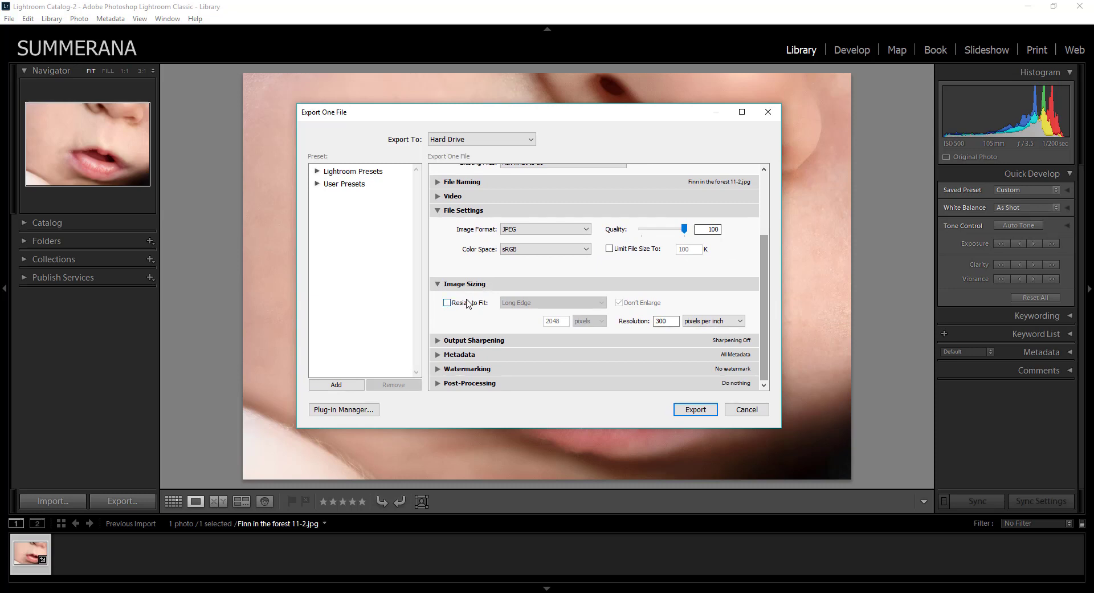
{"action": "mouse_move", "coordinate": [485, 314]}
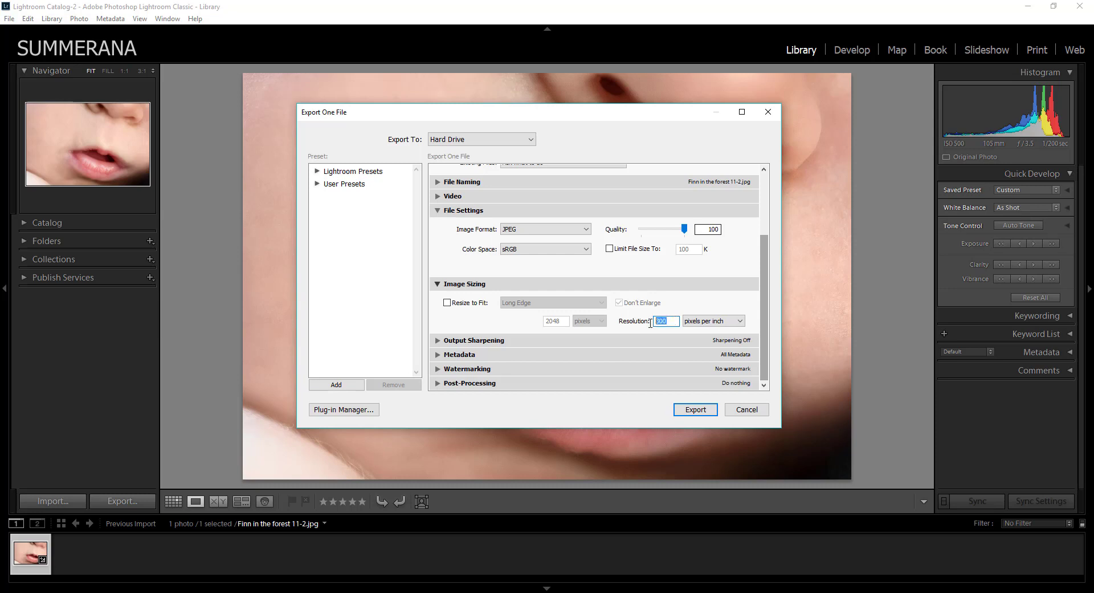
{"action": "type", "text": "72"}
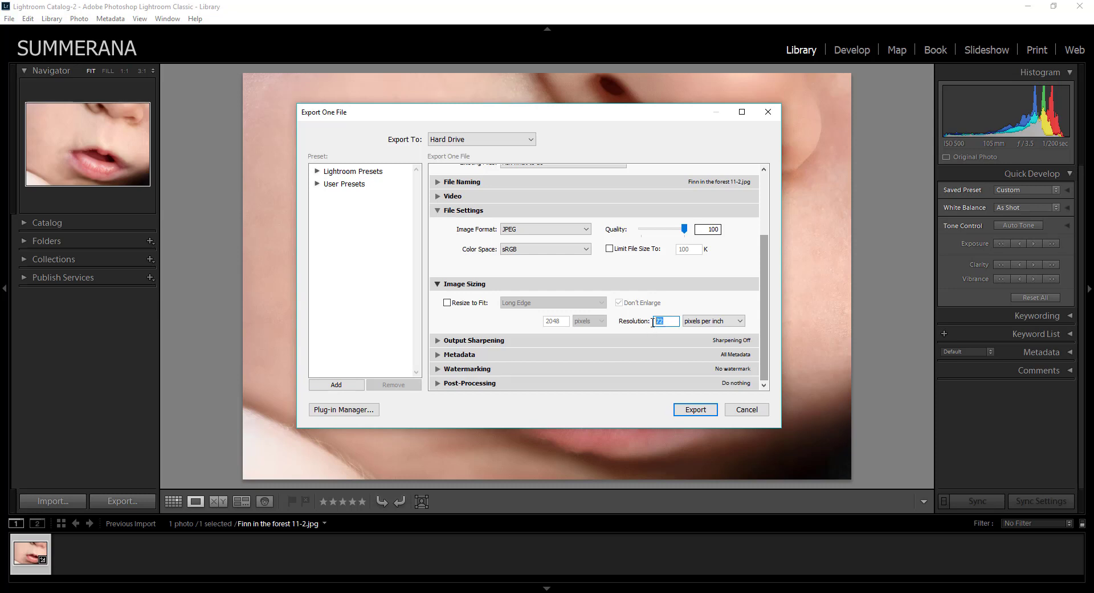
{"action": "type", "text": "300"}
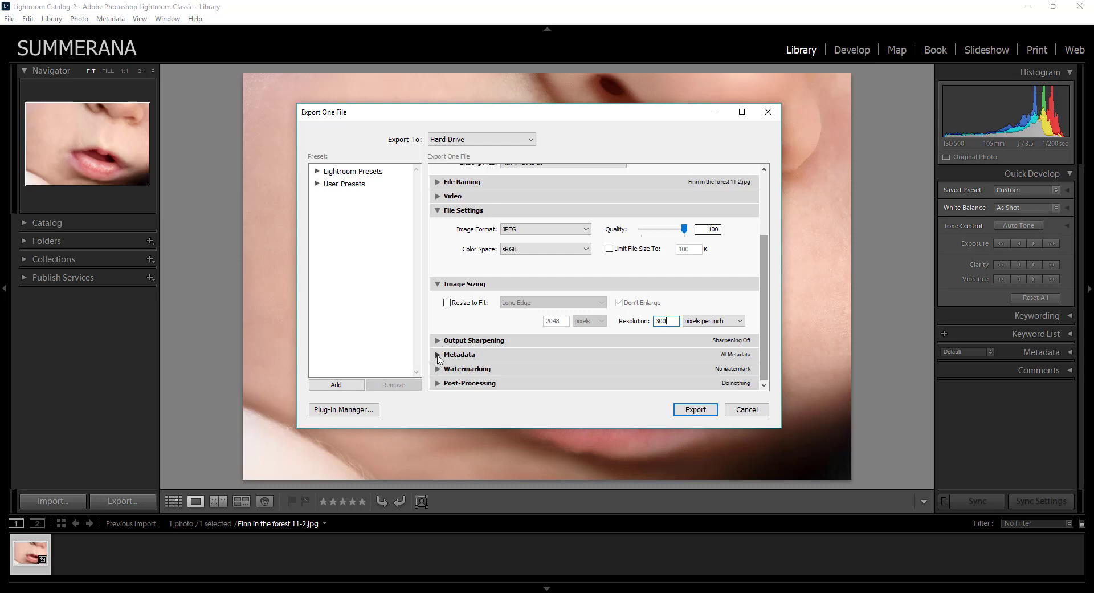
{"action": "mouse_move", "coordinate": [454, 362]}
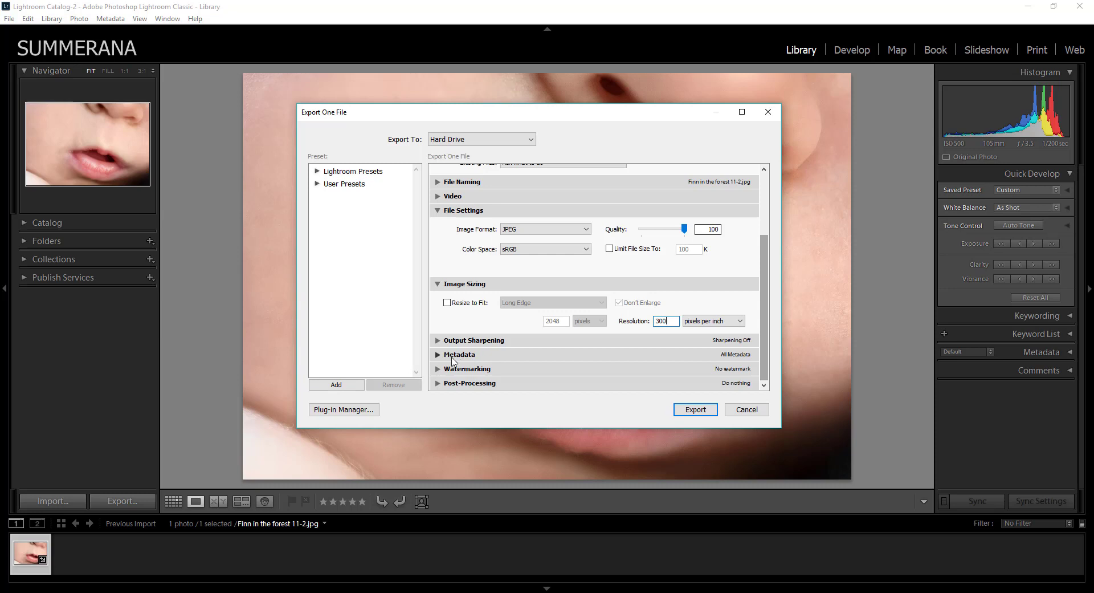
{"action": "mouse_move", "coordinate": [469, 353]}
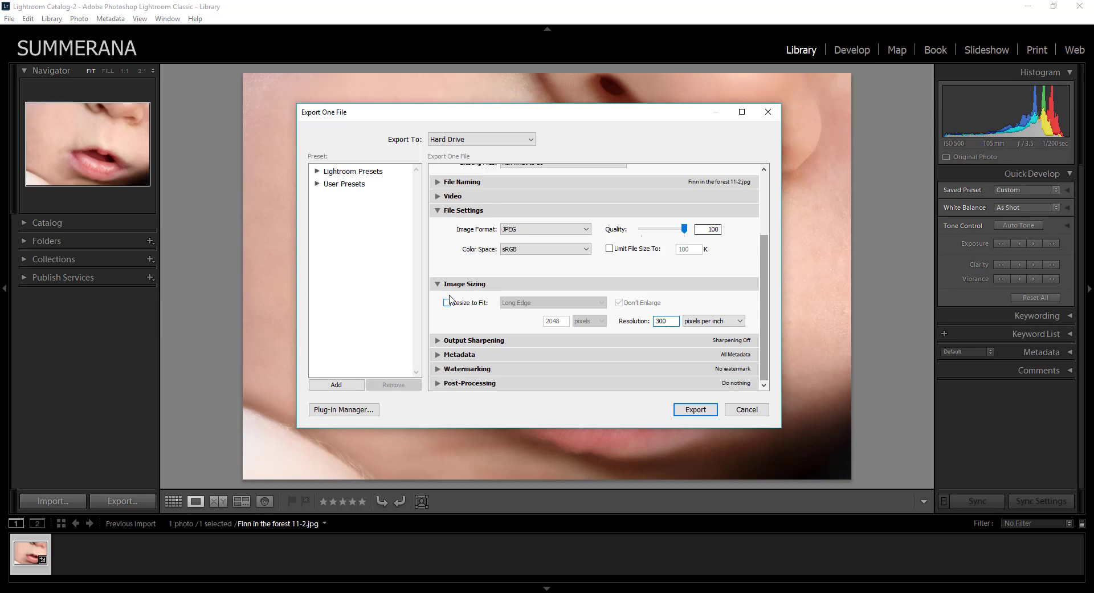
Enable Resize to Fit by Long Edge at 2048 pixels with Don't Enlarge checked
{"action": "left_click", "coordinate": [447, 302]}
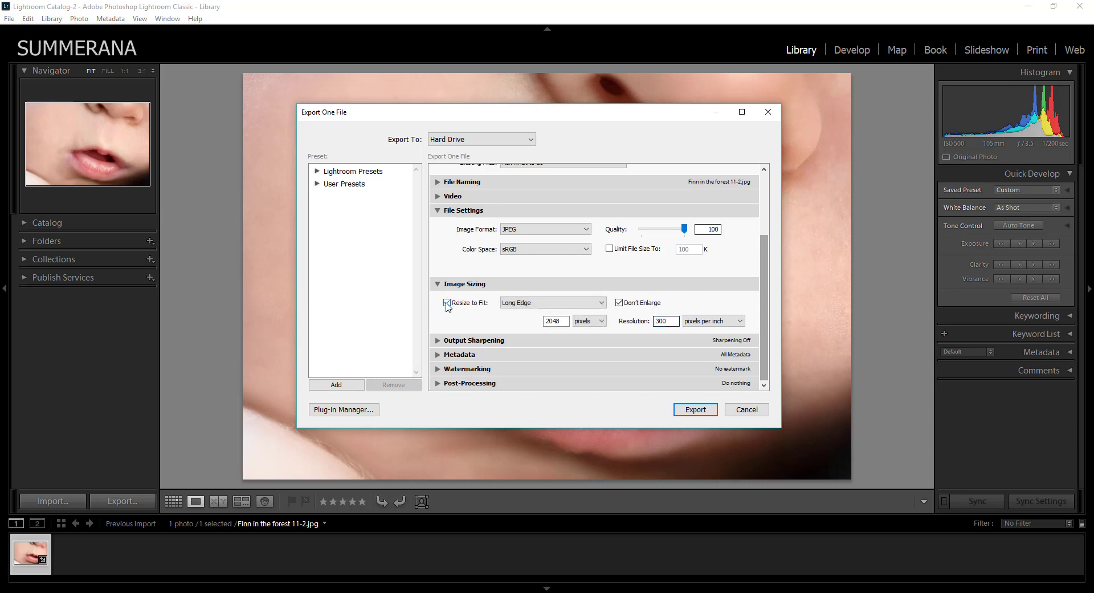
{"action": "left_click", "coordinate": [551, 302]}
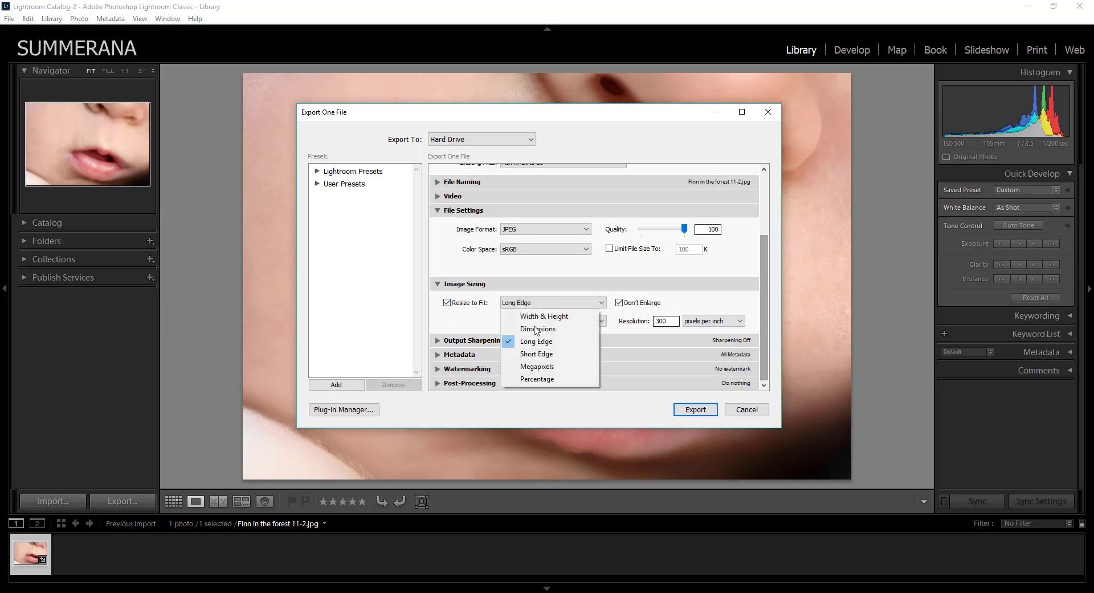
{"action": "left_click", "coordinate": [535, 341]}
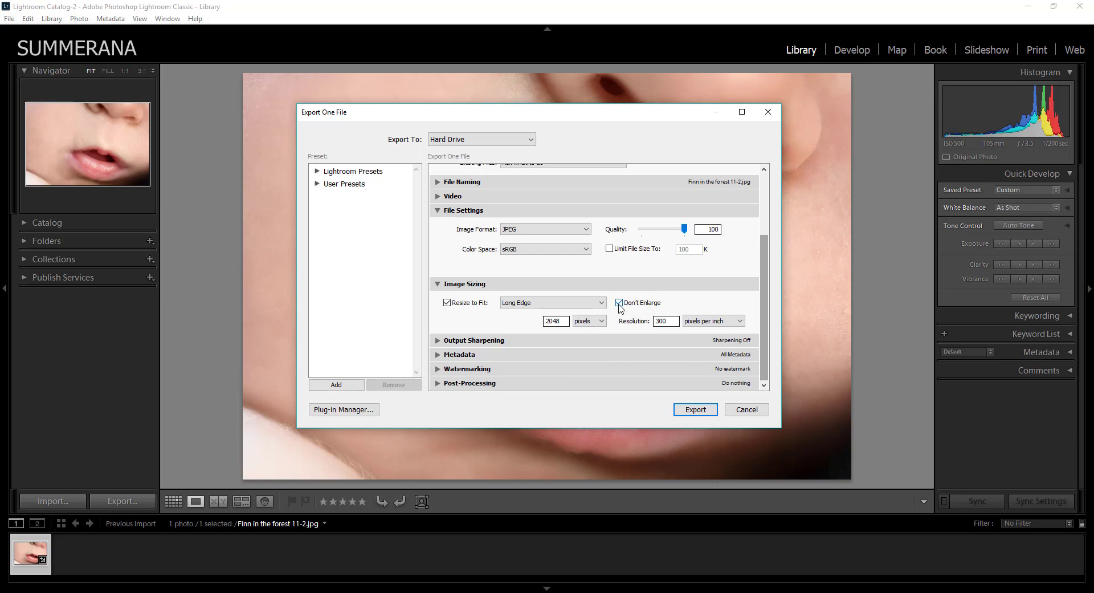
{"action": "left_click", "coordinate": [619, 302]}
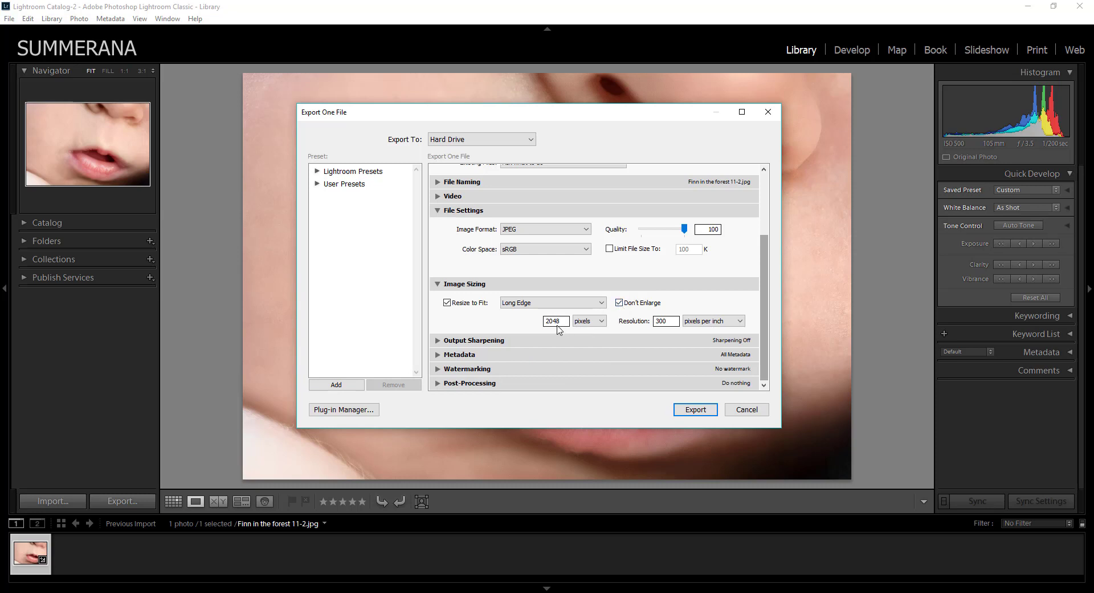
{"action": "left_click", "coordinate": [555, 321]}
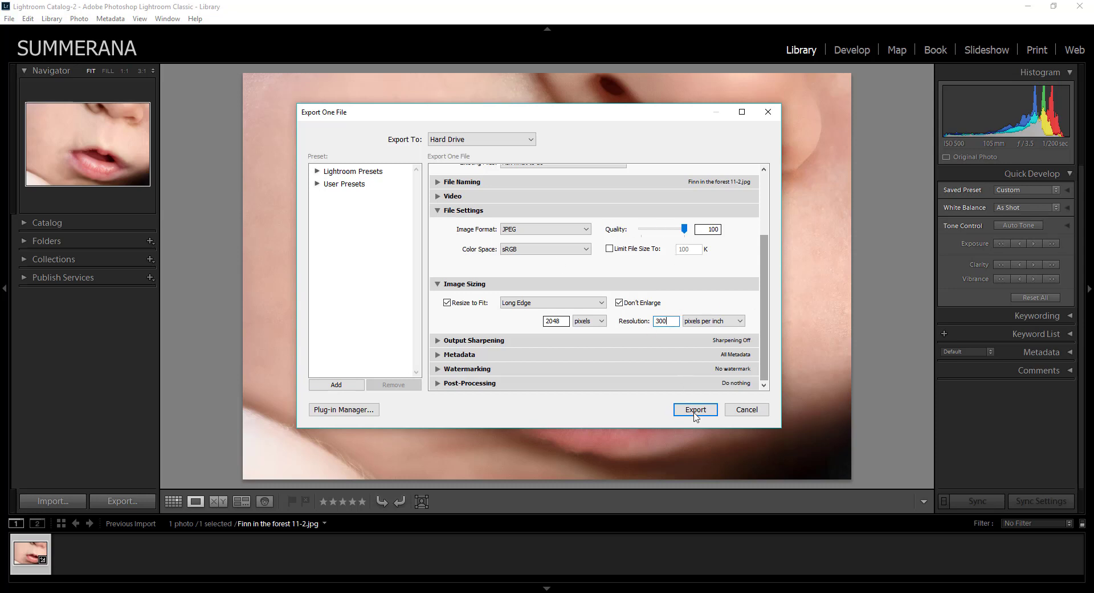
Export the photo and resolve the Desktop file-name conflict with Use Unique Names
{"action": "left_click", "coordinate": [694, 409]}
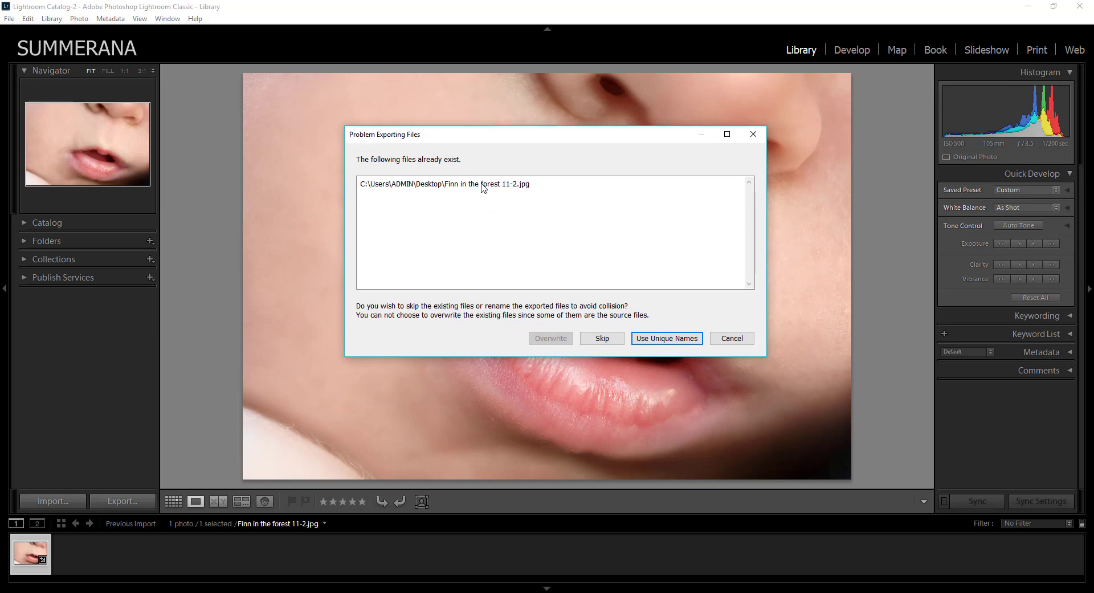
{"action": "mouse_move", "coordinate": [479, 271]}
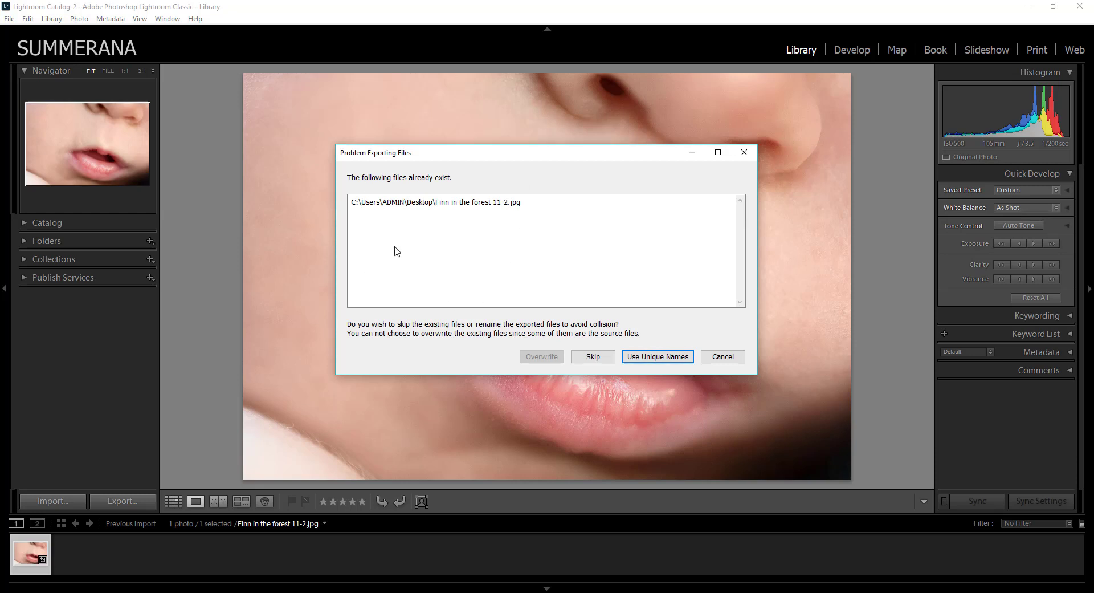
{"action": "mouse_move", "coordinate": [546, 174]}
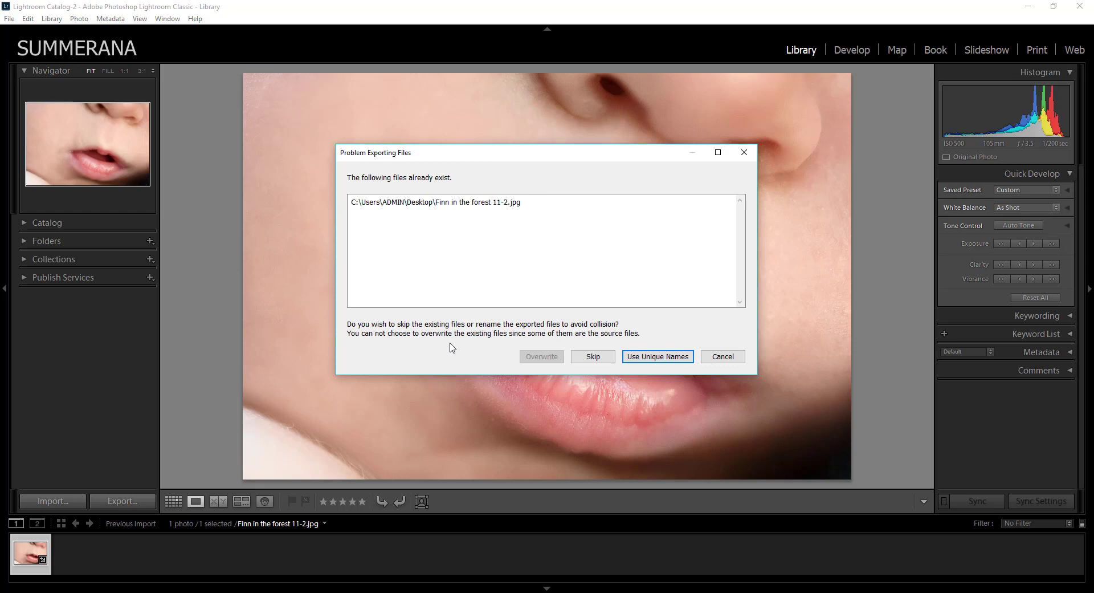
{"action": "mouse_move", "coordinate": [379, 133]}
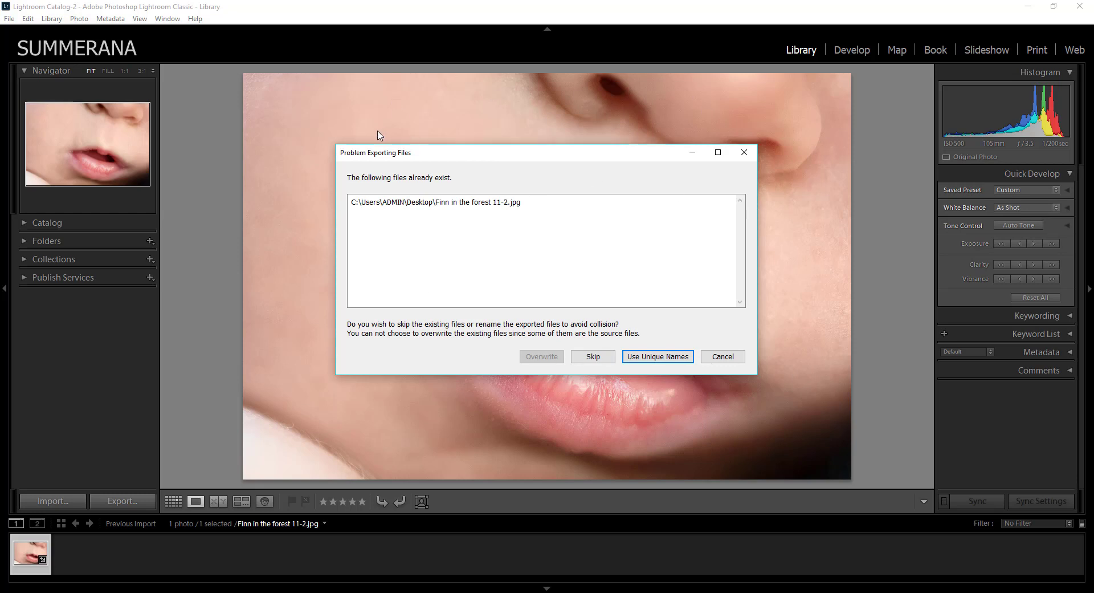
{"action": "mouse_move", "coordinate": [207, 112]}
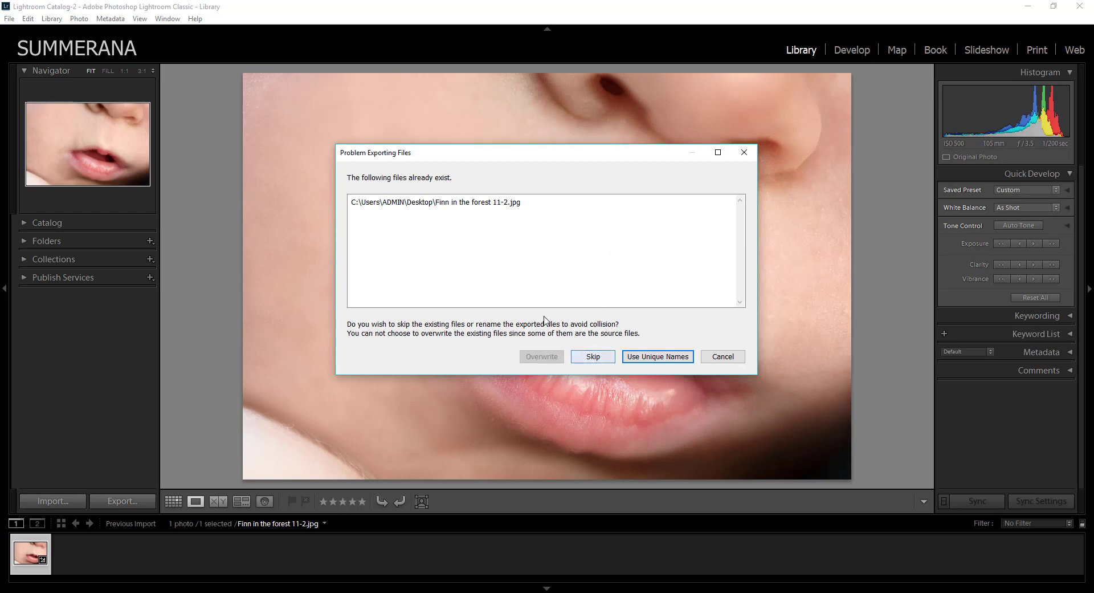
{"action": "left_click", "coordinate": [433, 201]}
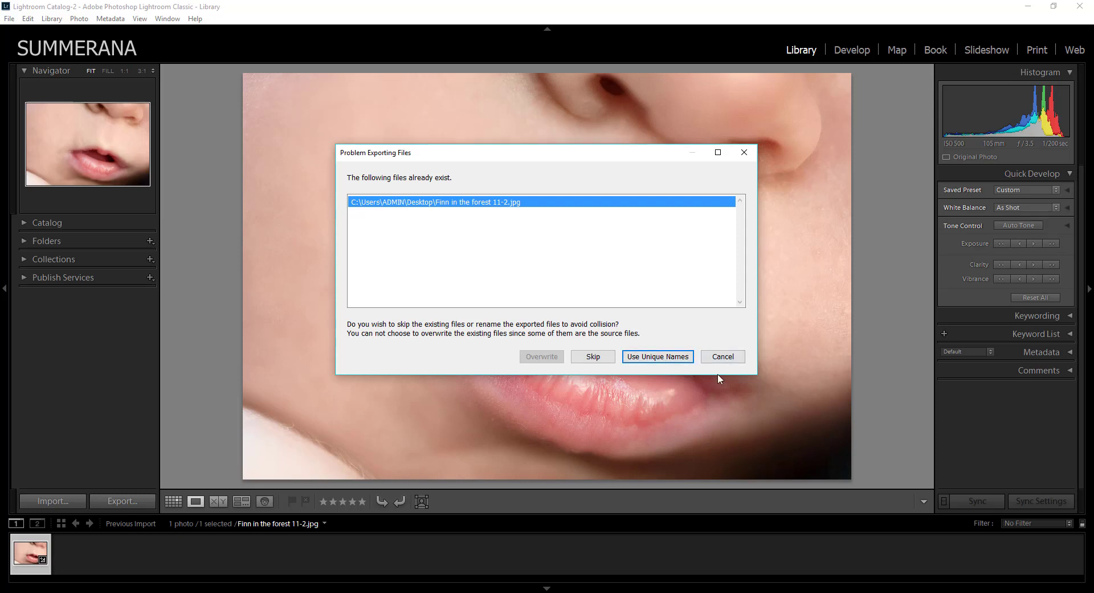
{"action": "mouse_move", "coordinate": [657, 356]}
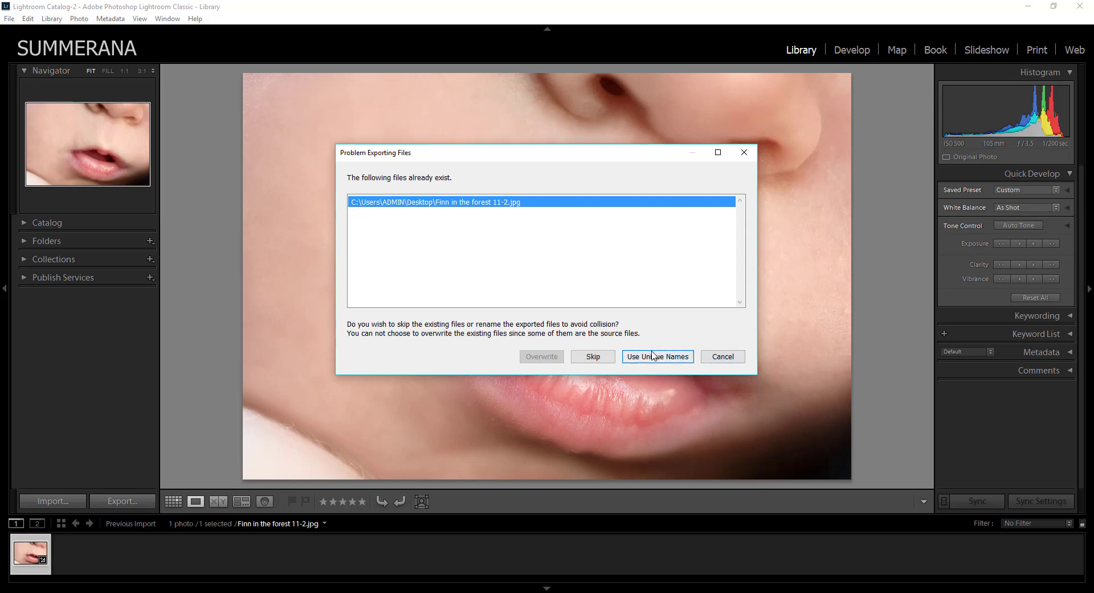
{"action": "left_click", "coordinate": [656, 356]}
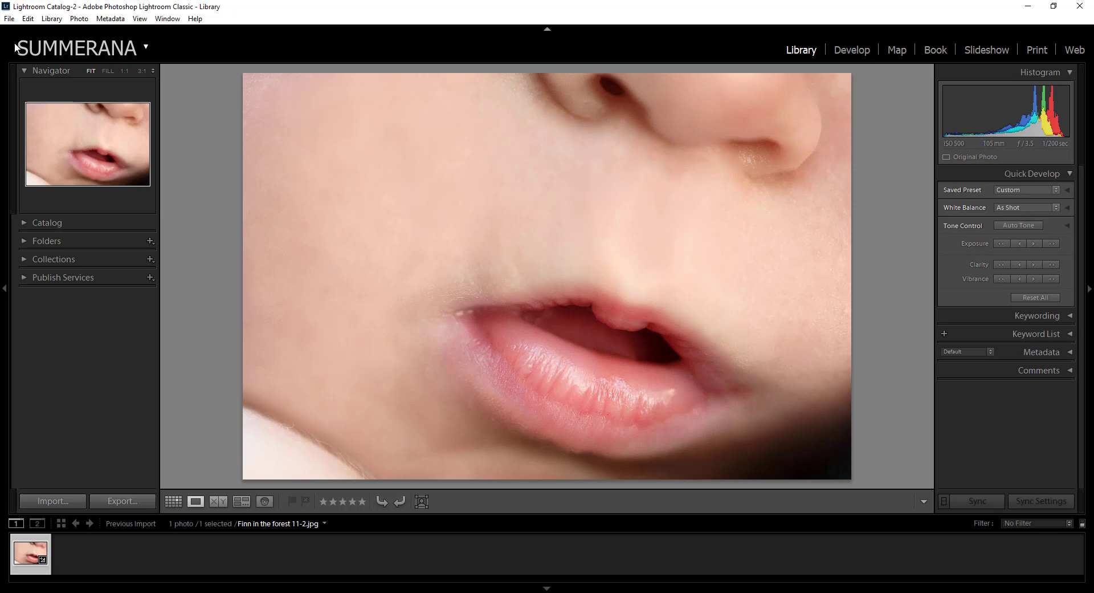
{"action": "mouse_move", "coordinate": [179, 437]}
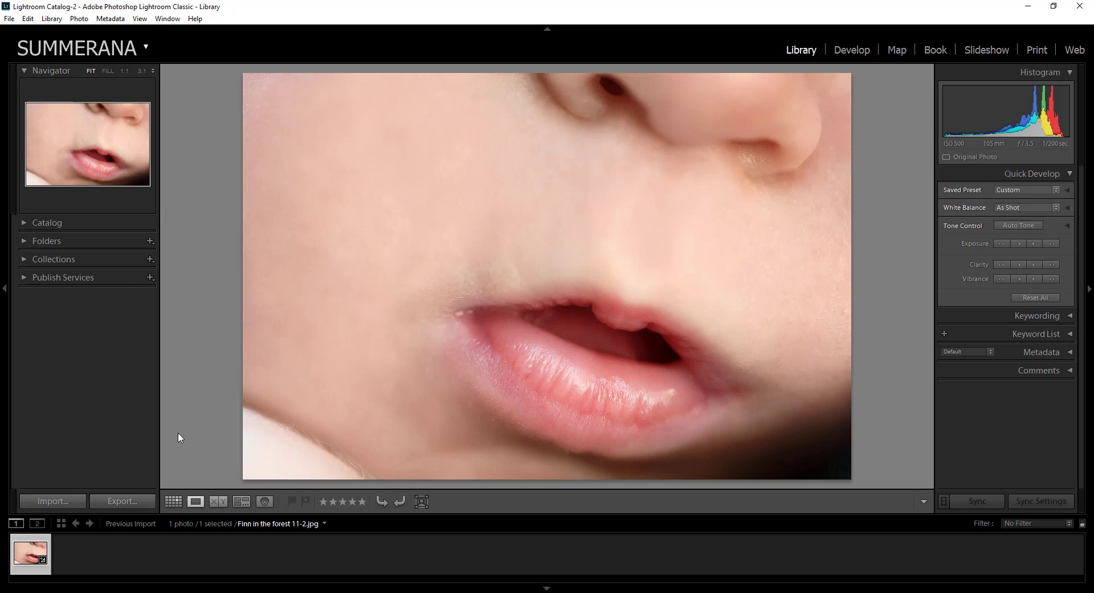
Export a second copy with the same settings, again choosing Use Unique Names
{"action": "left_click", "coordinate": [121, 502]}
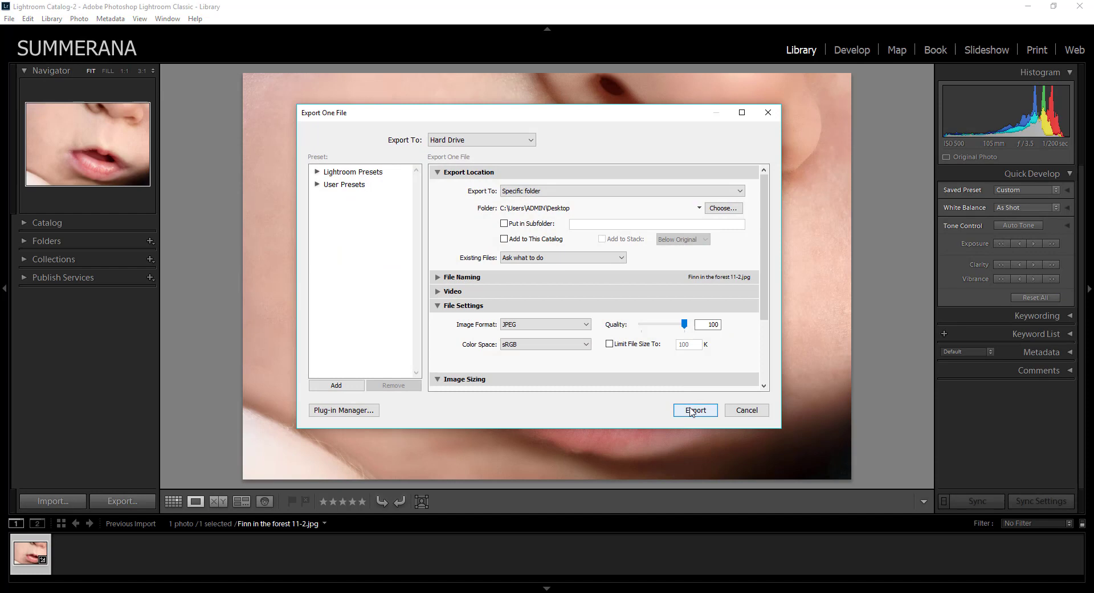
{"action": "left_click", "coordinate": [694, 410]}
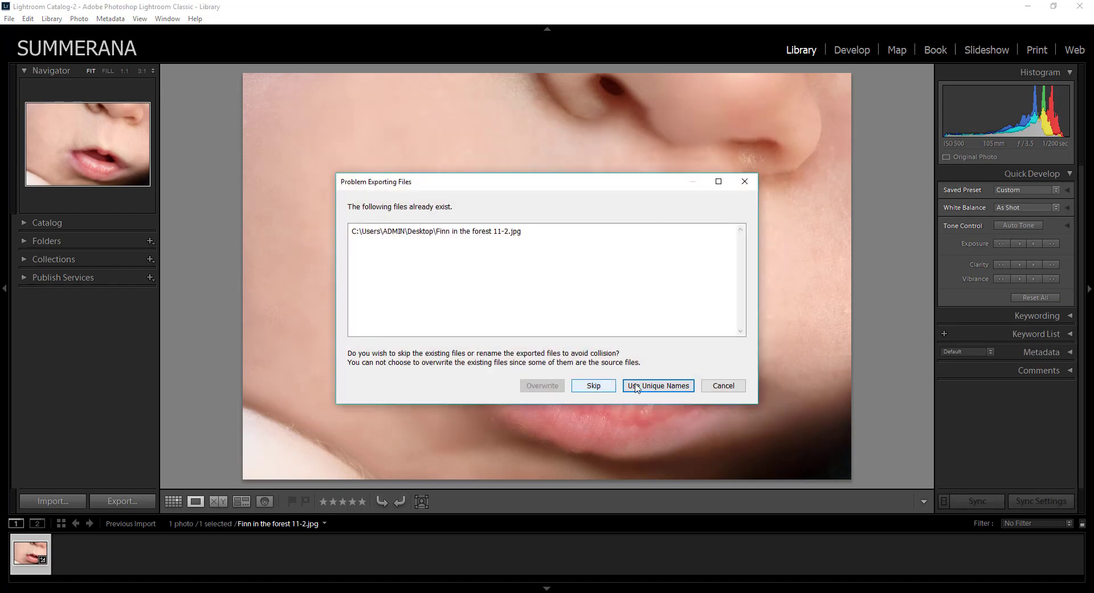
{"action": "left_click", "coordinate": [656, 385]}
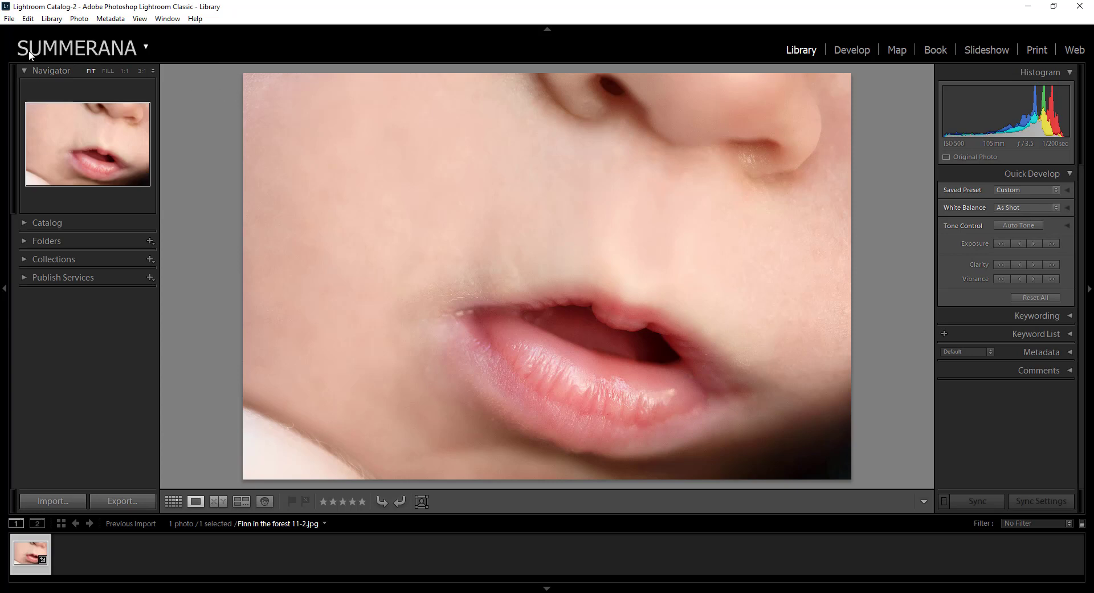
{"action": "mouse_move", "coordinate": [347, 151]}
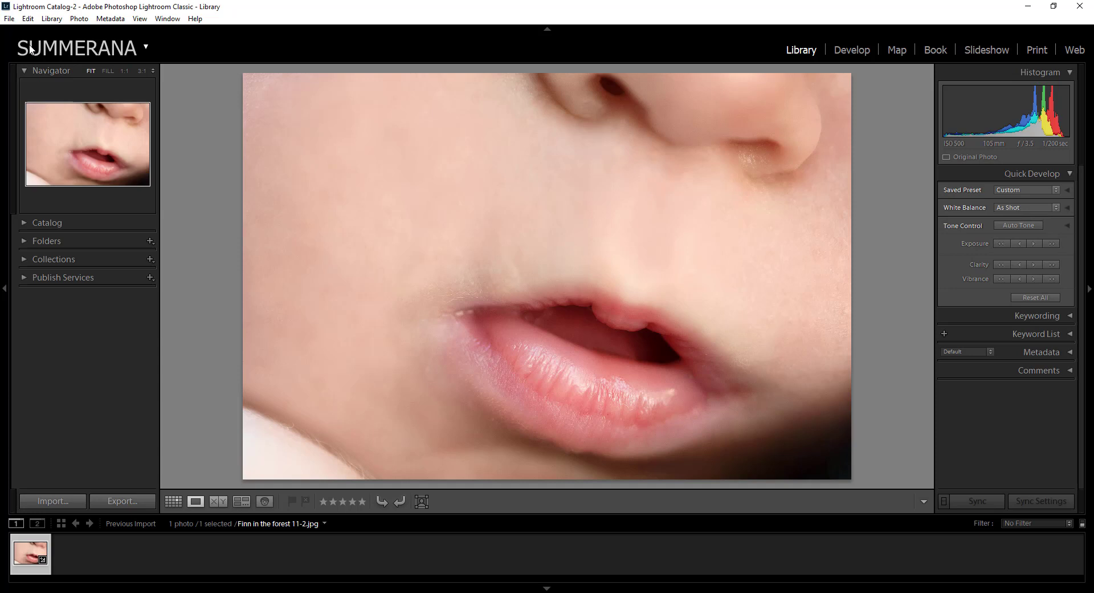
{"action": "mouse_move", "coordinate": [475, 192]}
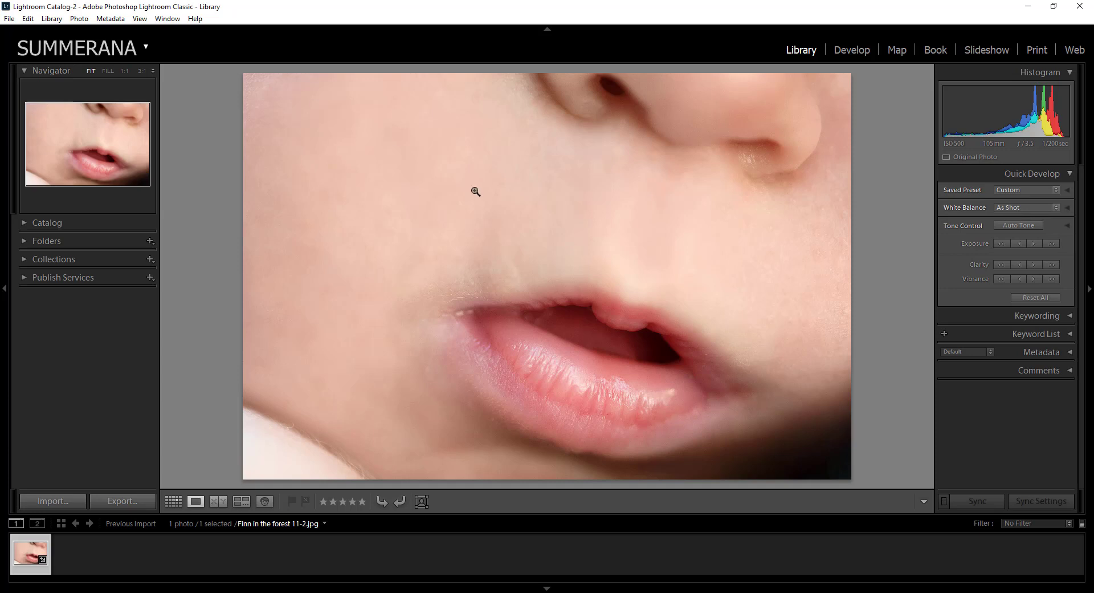
{"action": "mouse_move", "coordinate": [896, 268]}
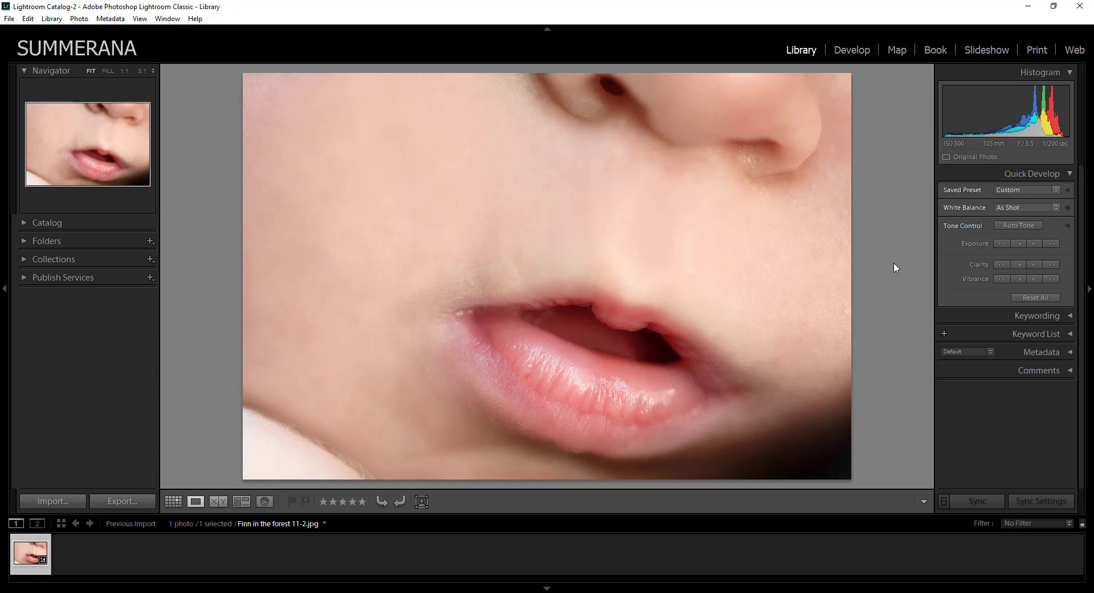